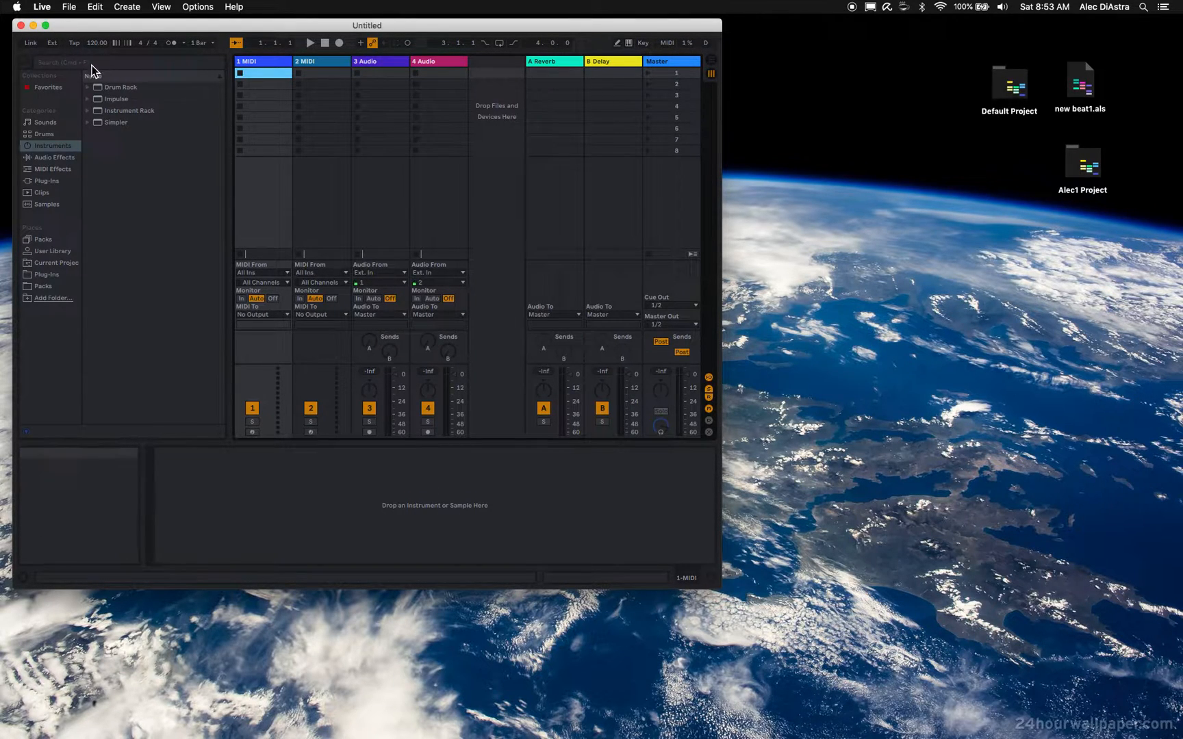
mouse_move(280, 61)
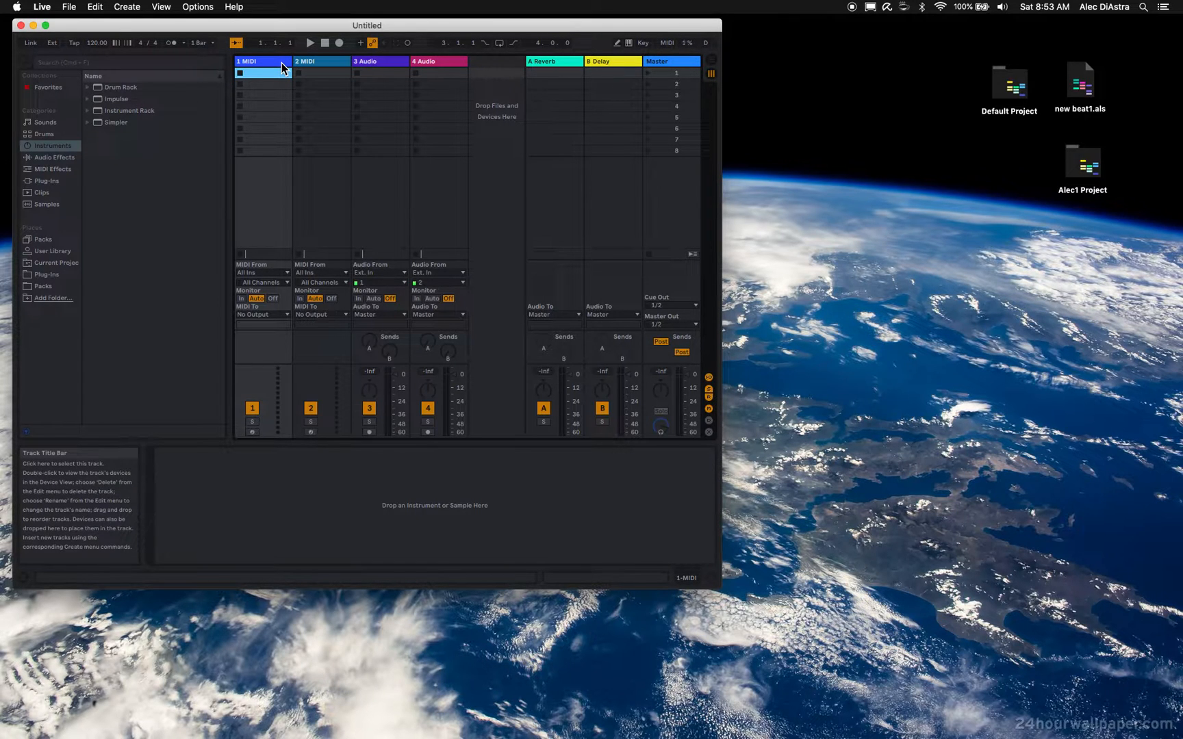
mouse_move(337, 95)
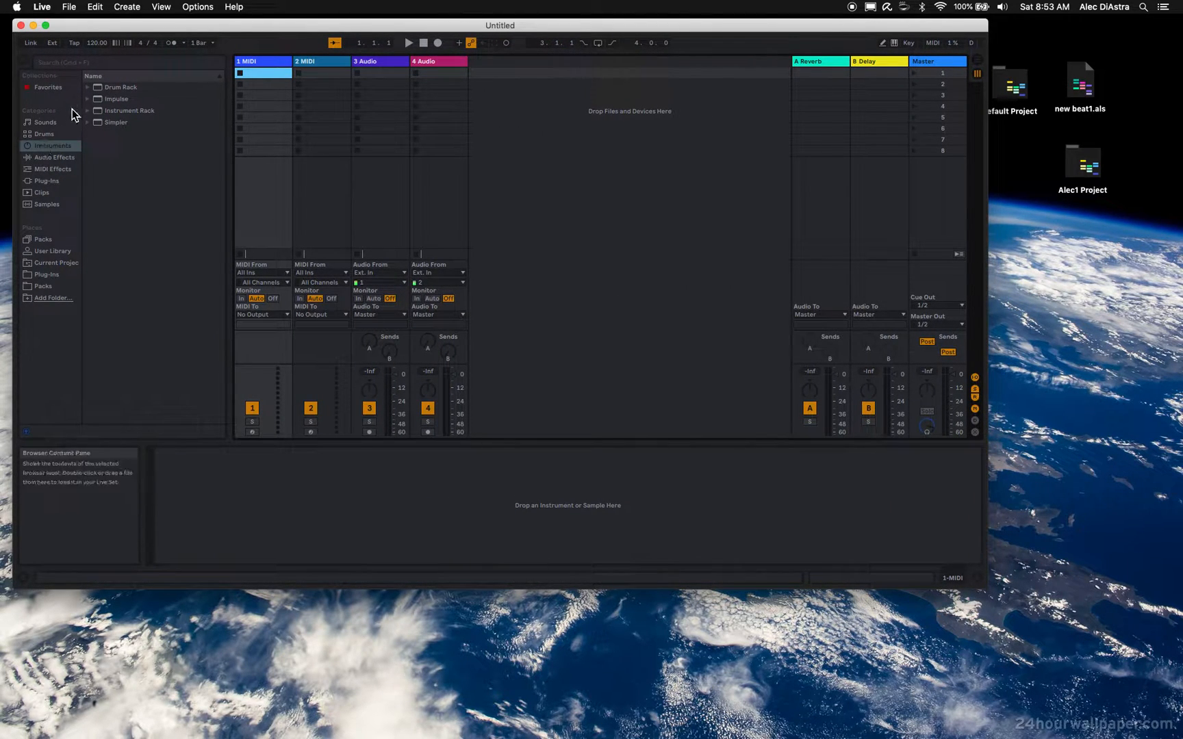
- Load Pandora Pad and Seashore Pad from the Simpler Pad presets onto MIDI tracks 1 and 2
click(117, 122)
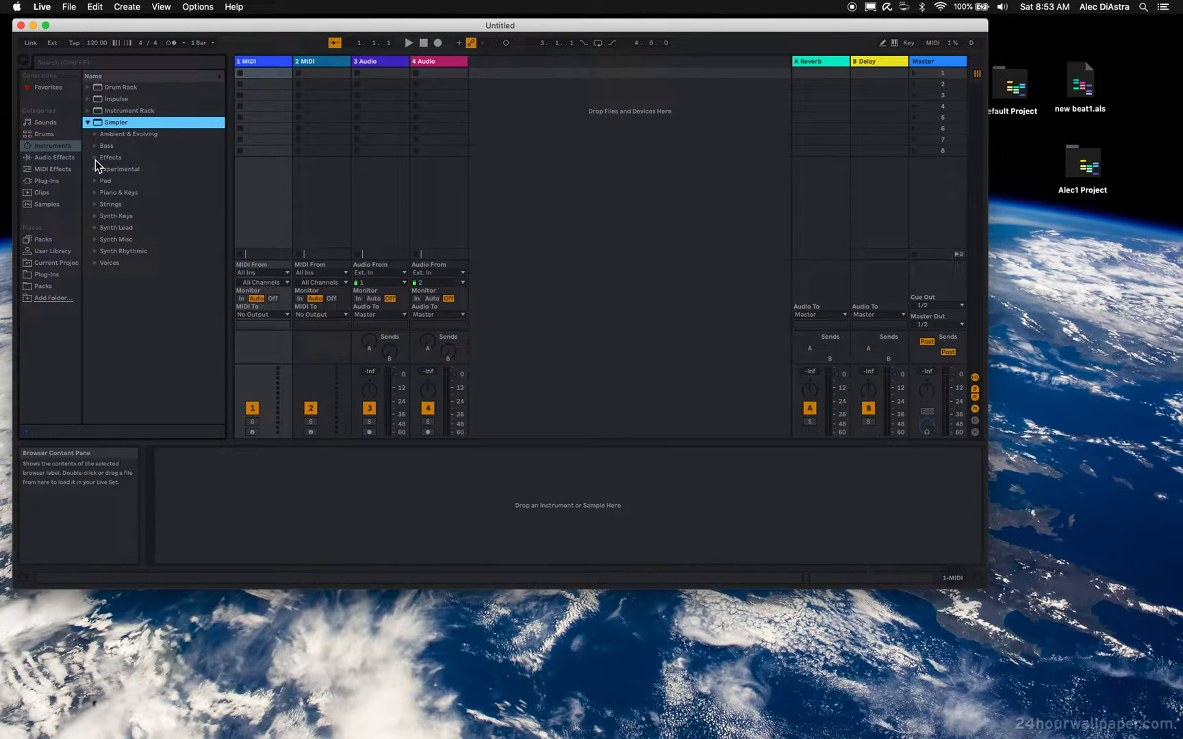
click(105, 180)
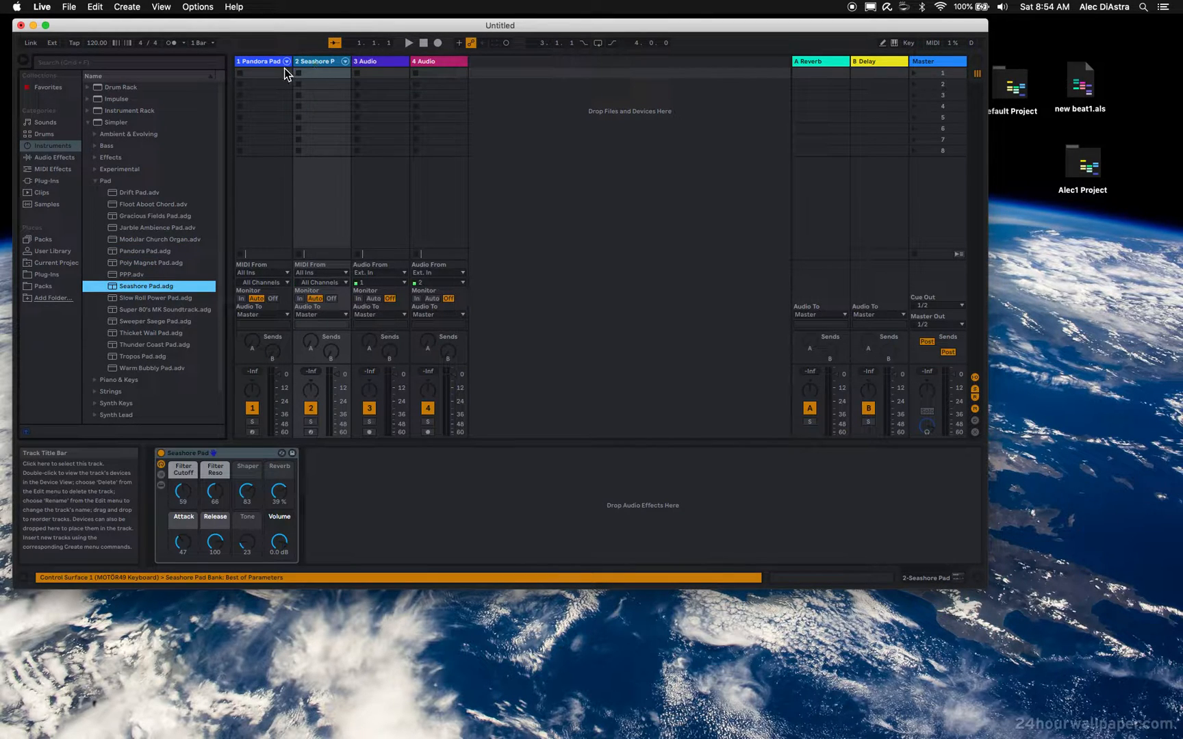
click(212, 453)
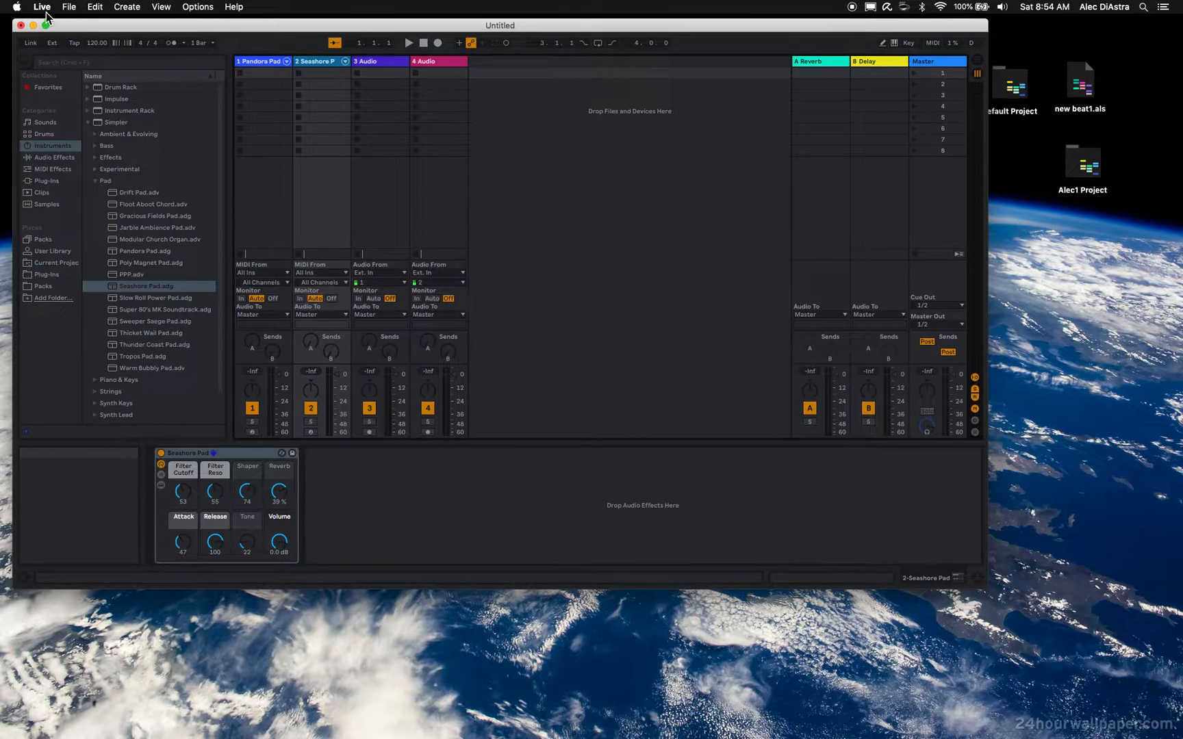
- Review the MOTÖR49 Keyboard and MackieControl entries in Live's Link/MIDI control surface settings
click(41, 7)
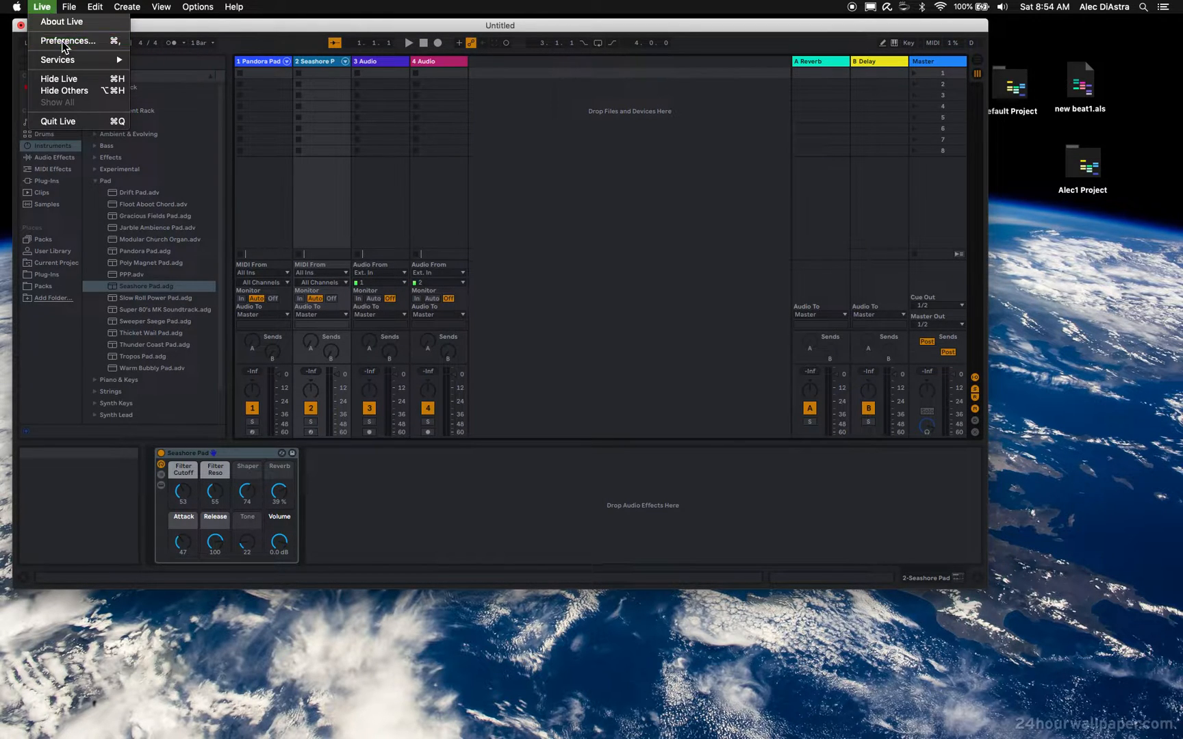
click(68, 40)
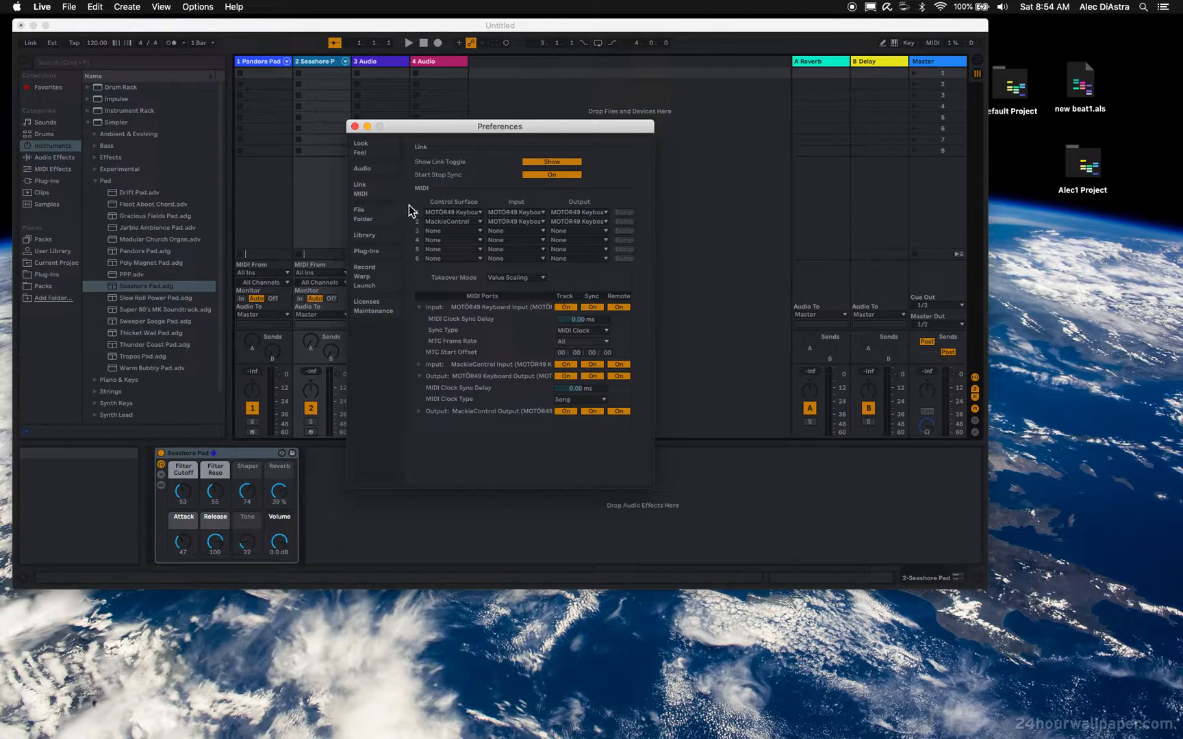
click(450, 221)
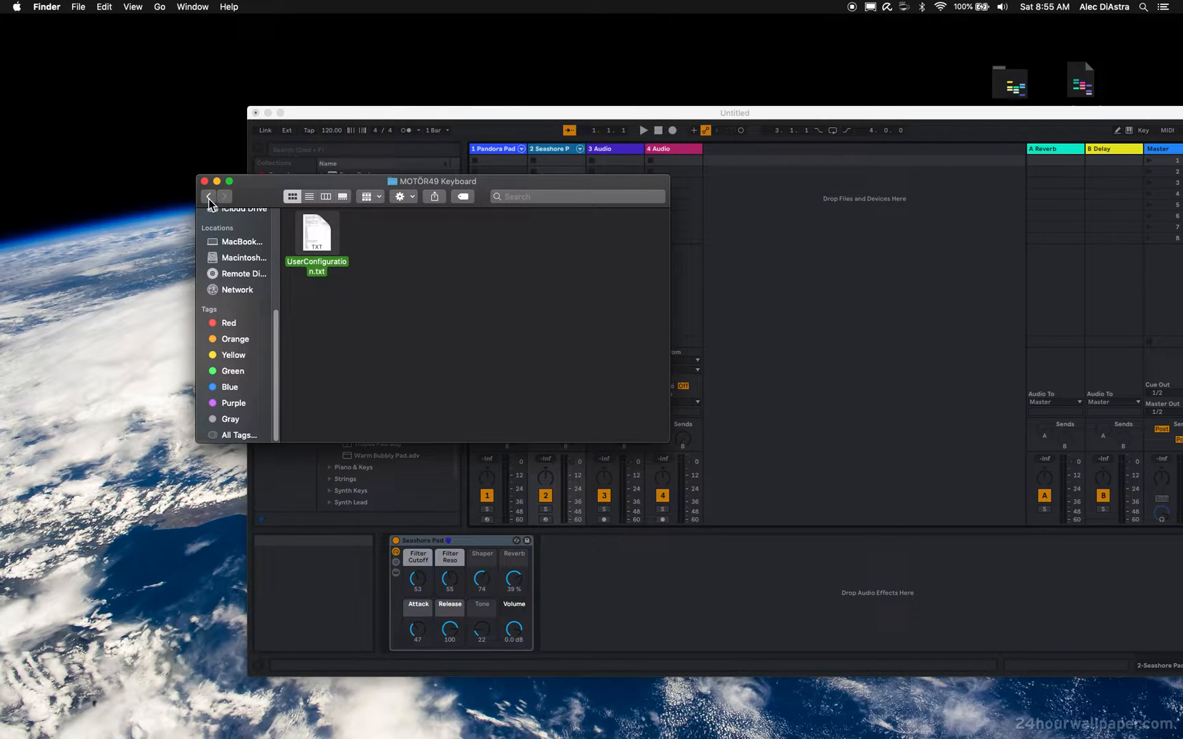
- Browse into Library > Preferences > Ableton > Live 10.1.3 and select the User Remote Scripts folder
click(210, 196)
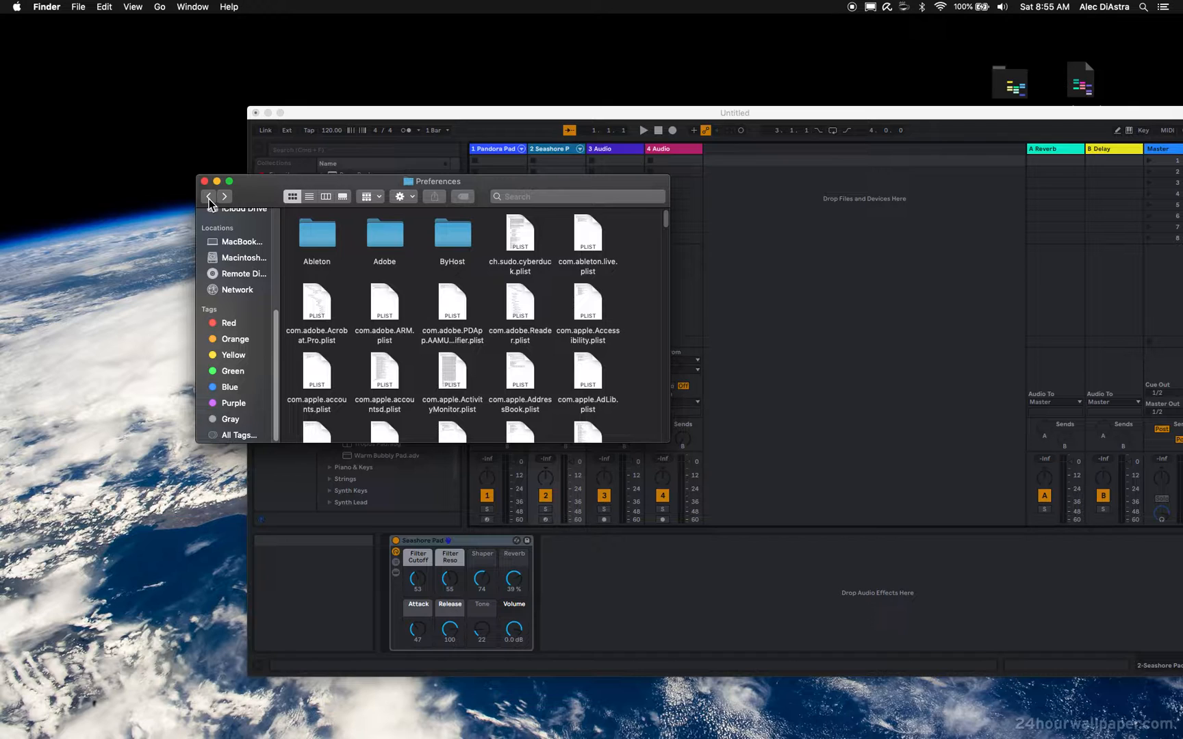
click(210, 196)
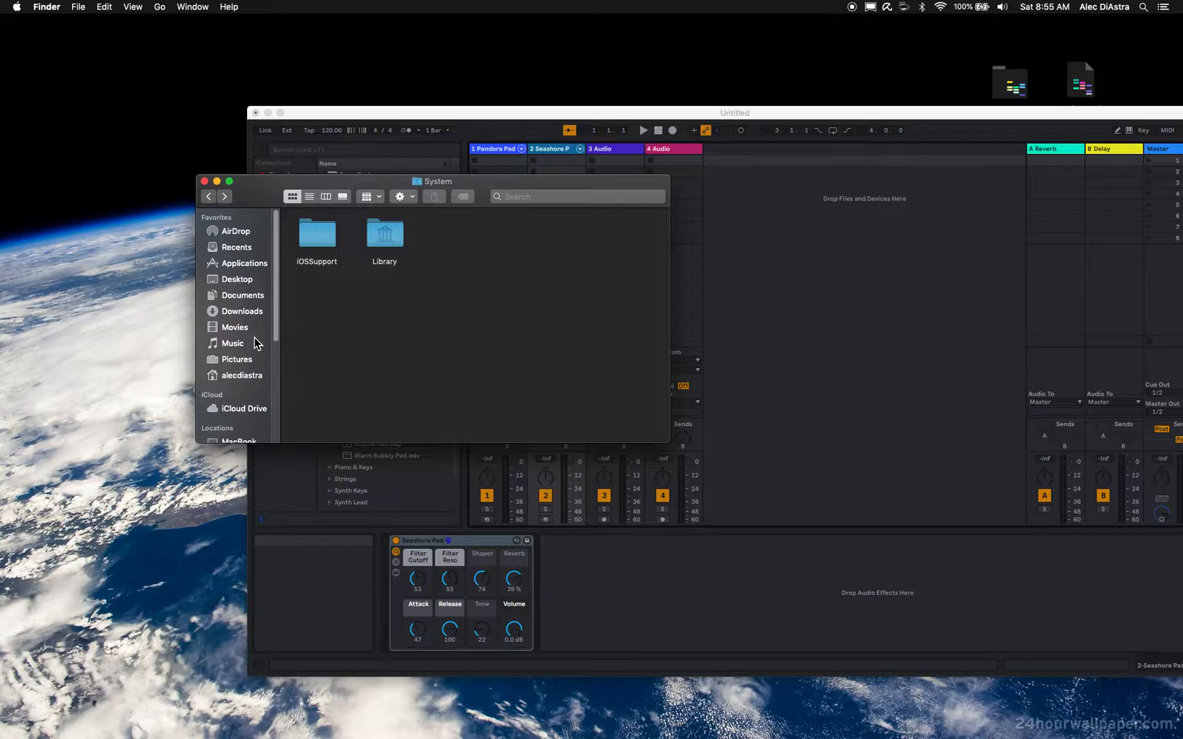
scroll(down, 3)
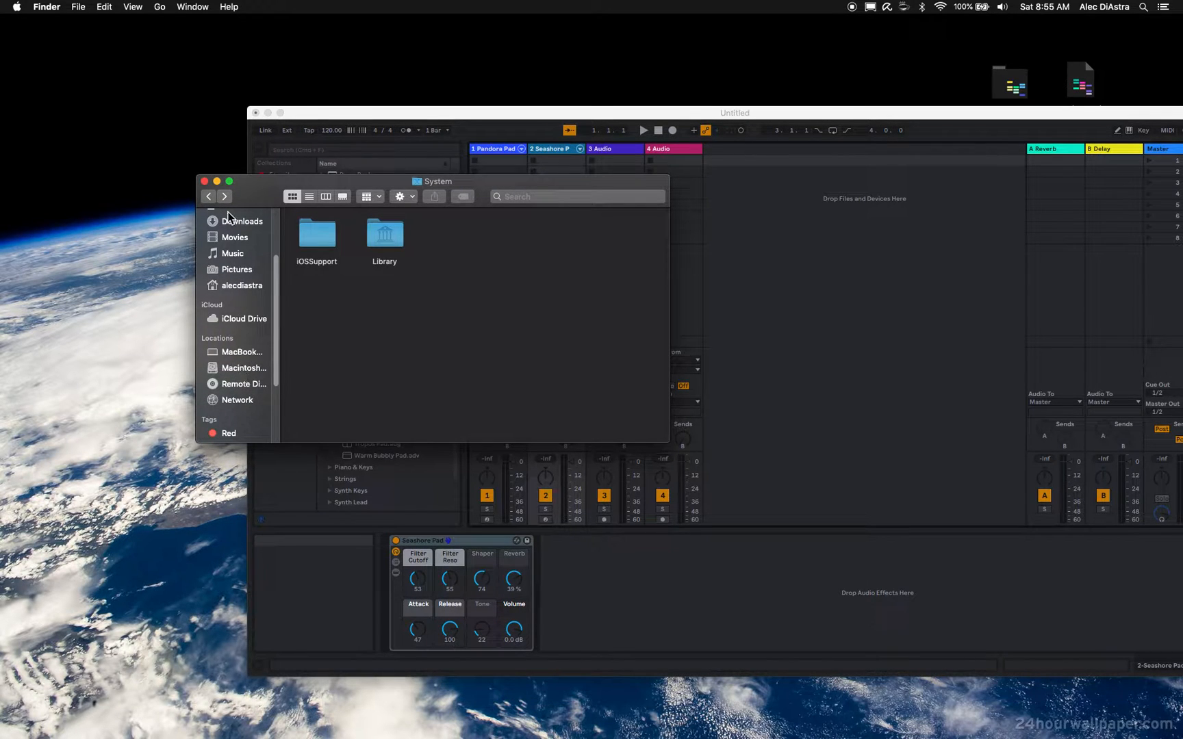
double_click(384, 233)
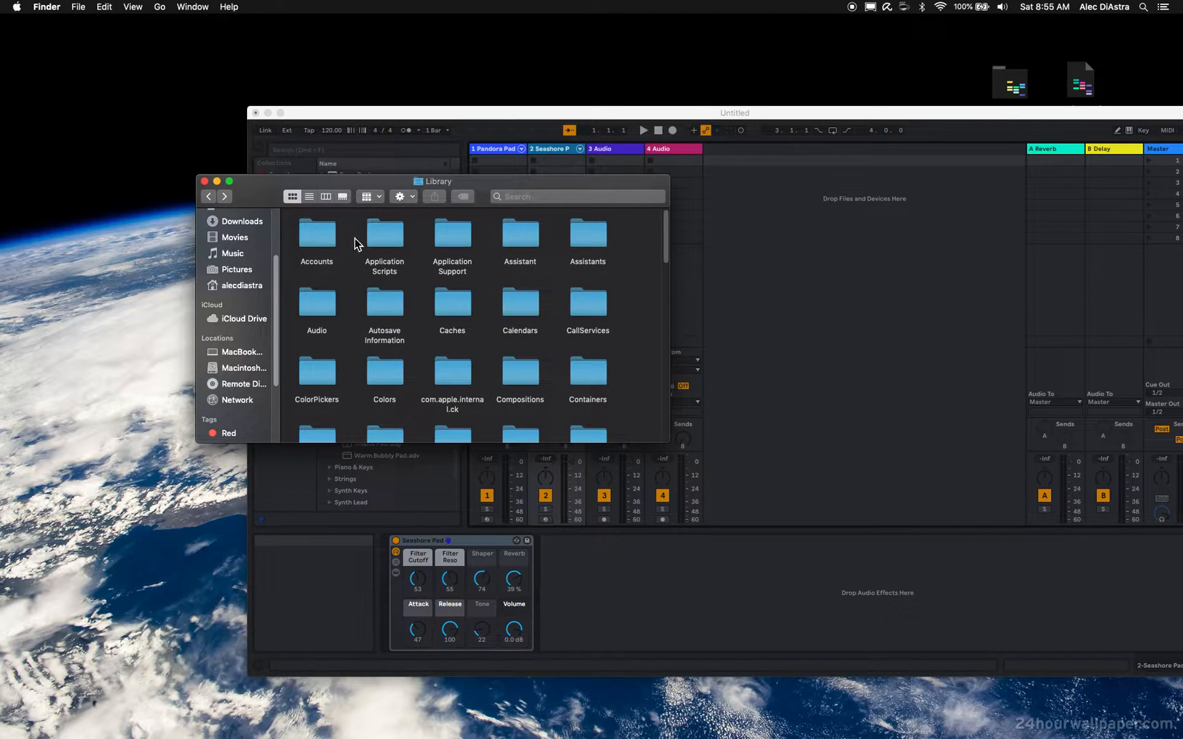
scroll(down, 3)
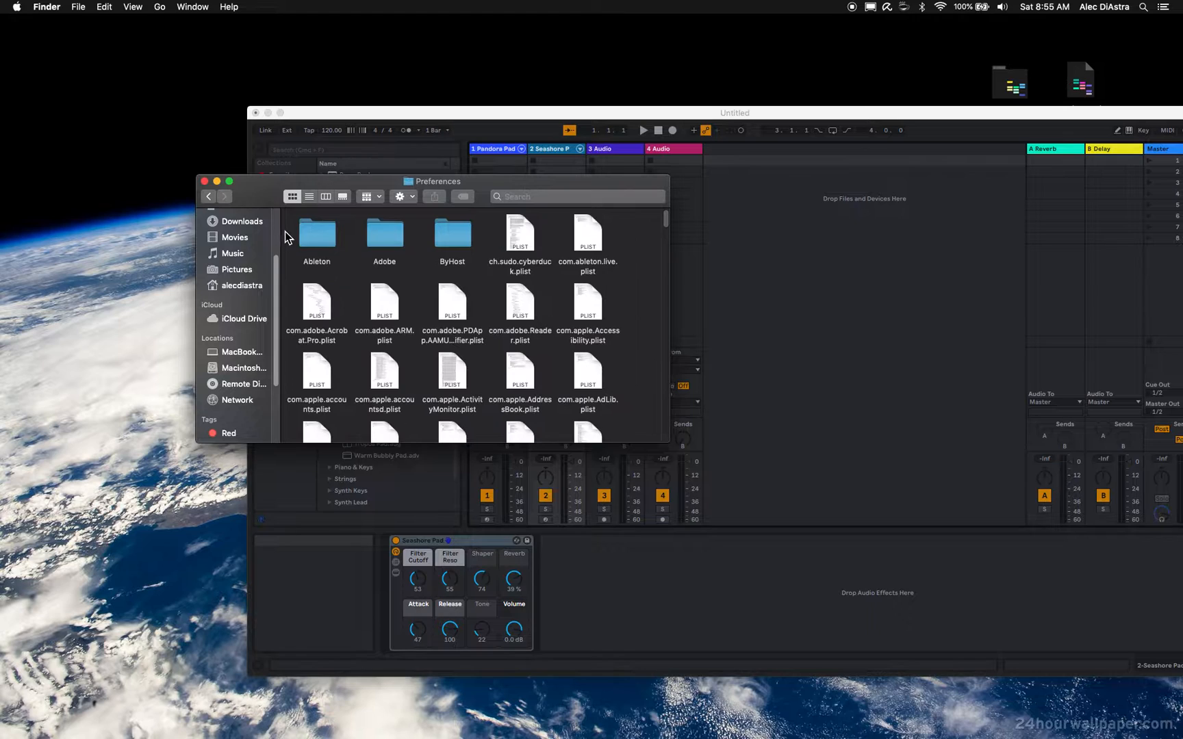
double_click(316, 232)
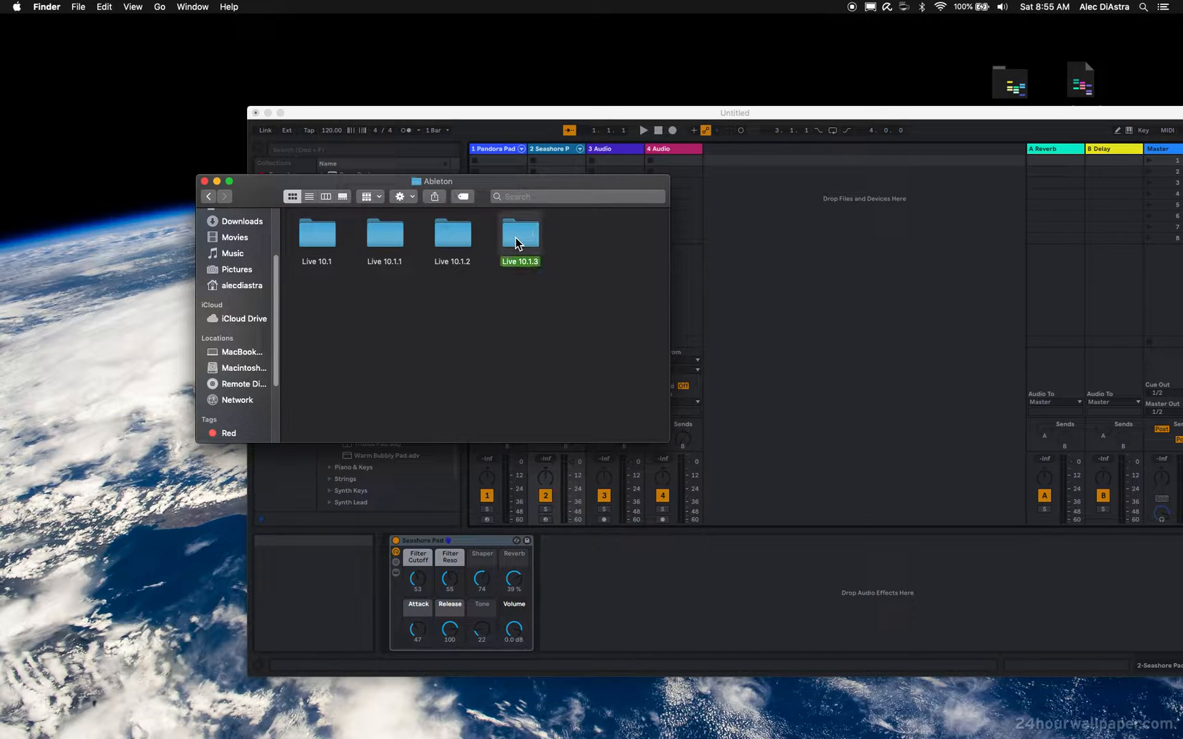
double_click(519, 234)
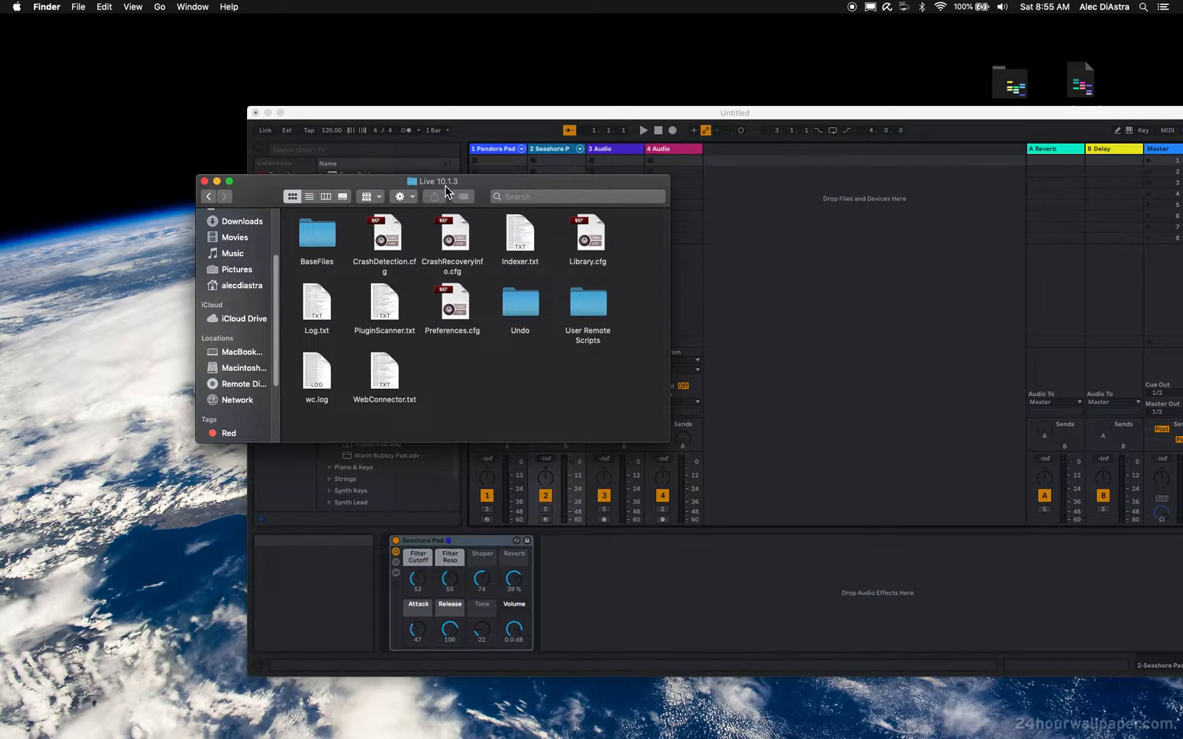
mouse_move(592, 320)
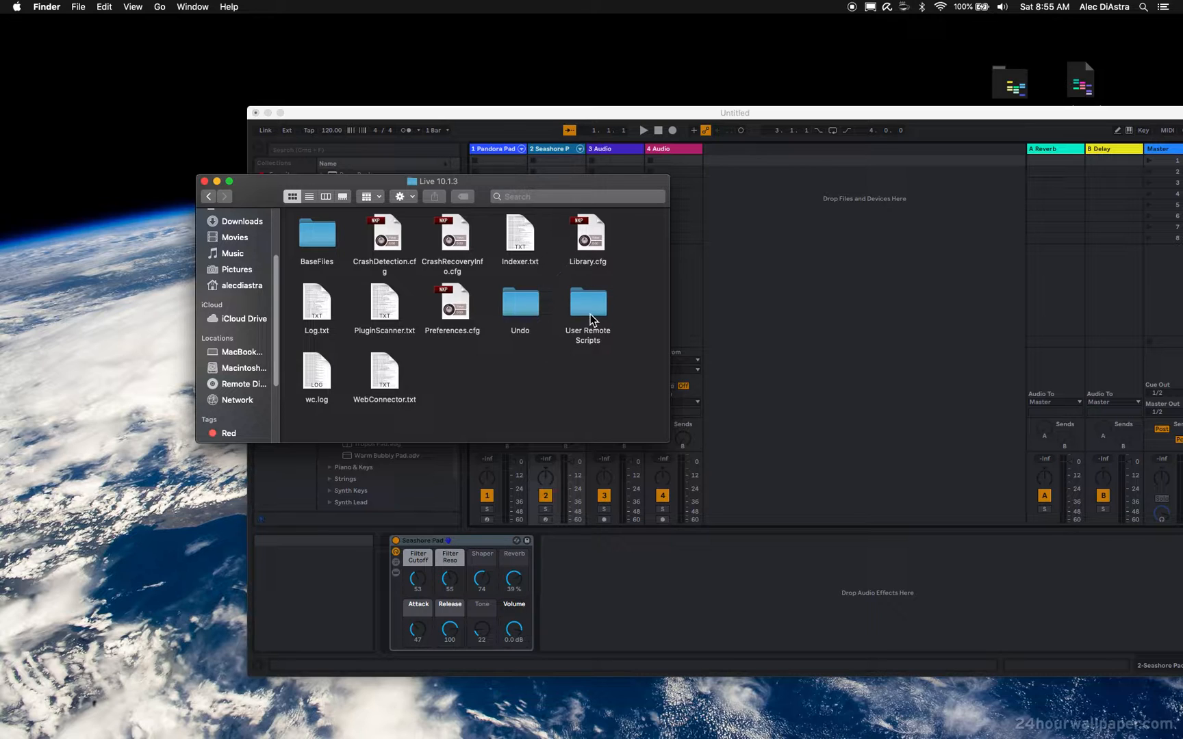
click(587, 301)
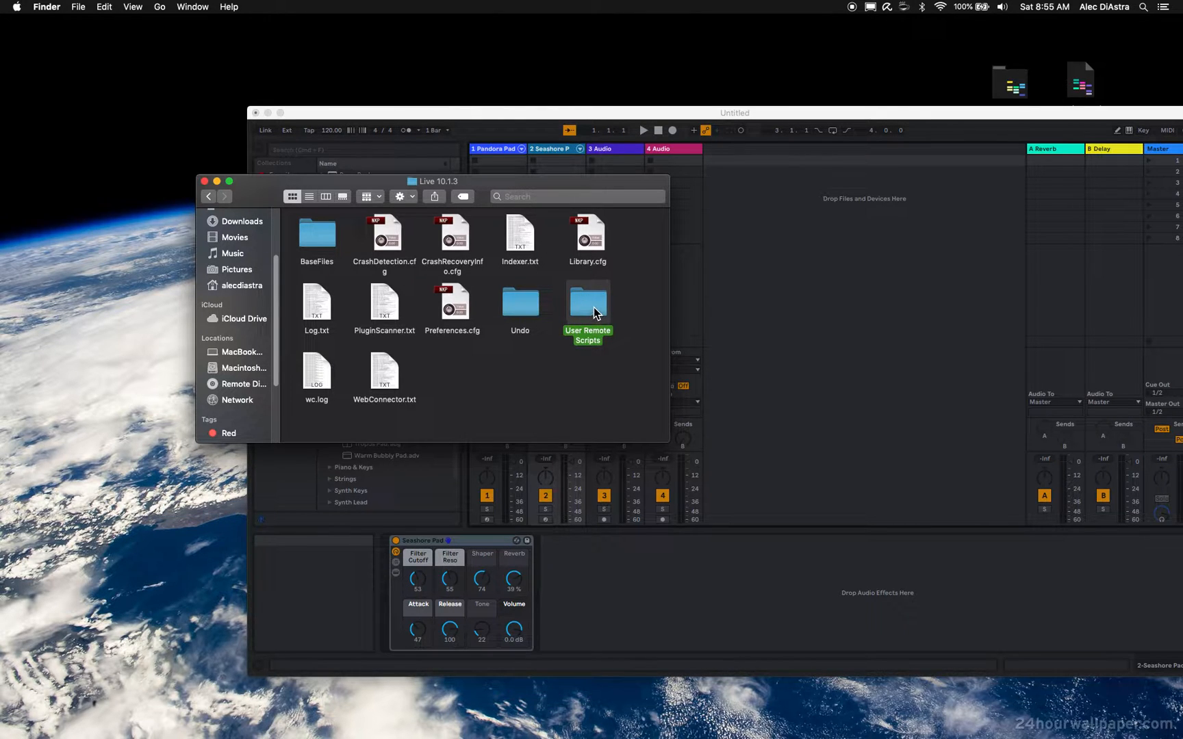
- Open the MOTÖR49 Keyboard folder's UserConfiguration.txt in TextEdit for editing
double_click(586, 302)
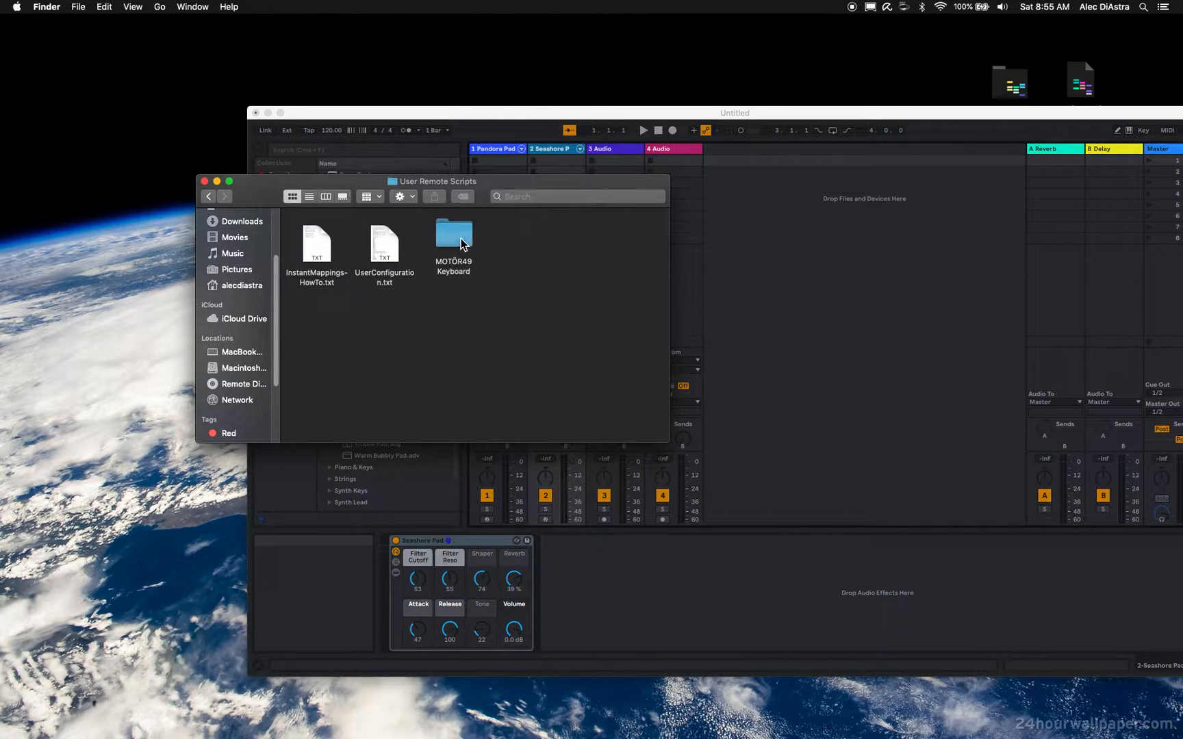
click(453, 237)
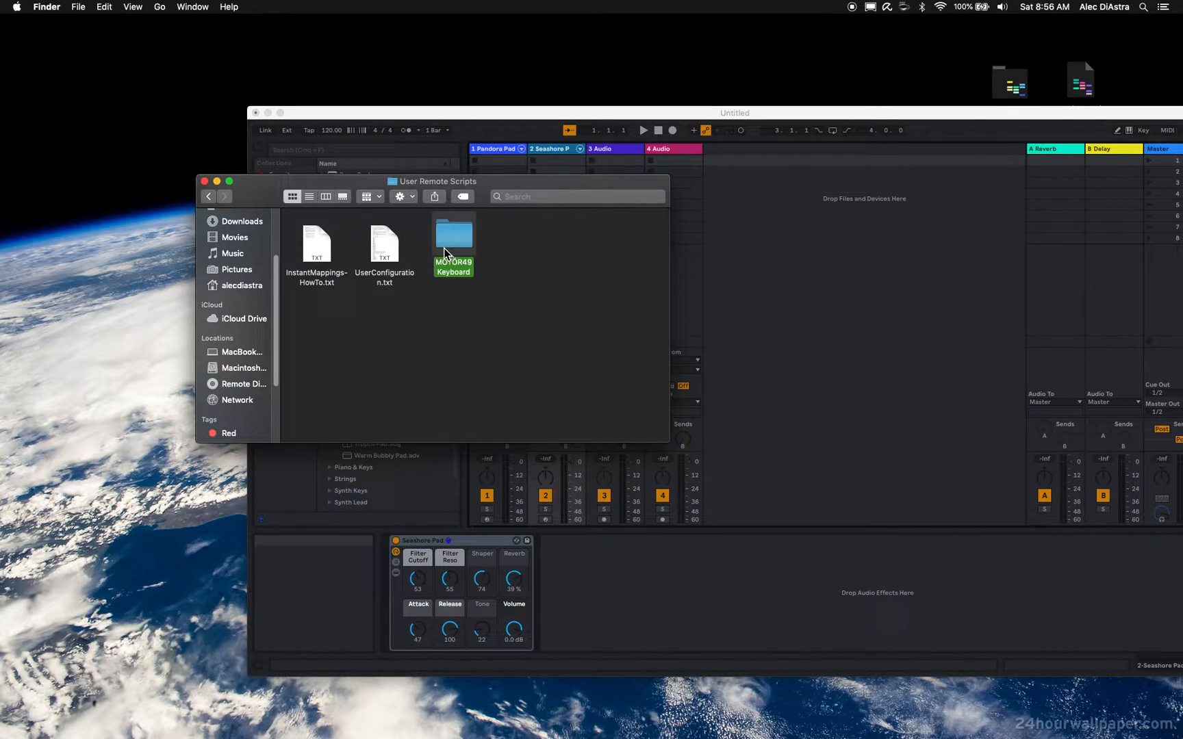
mouse_move(337, 249)
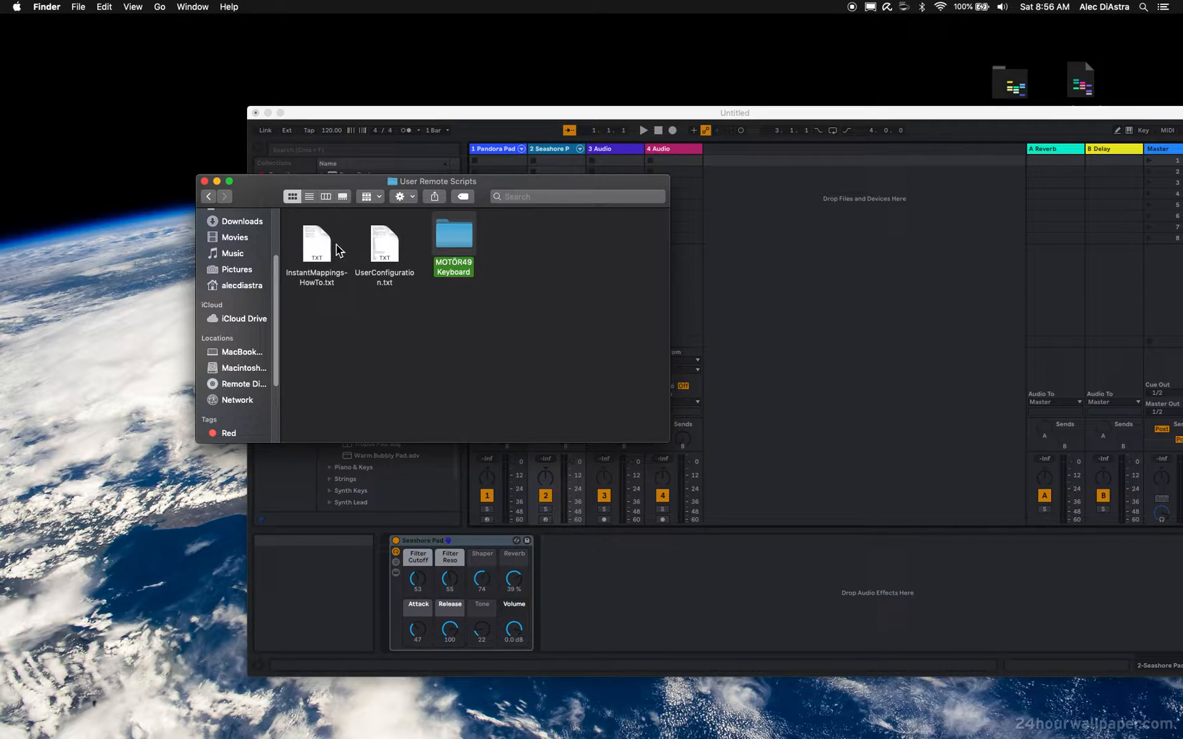
mouse_move(294, 245)
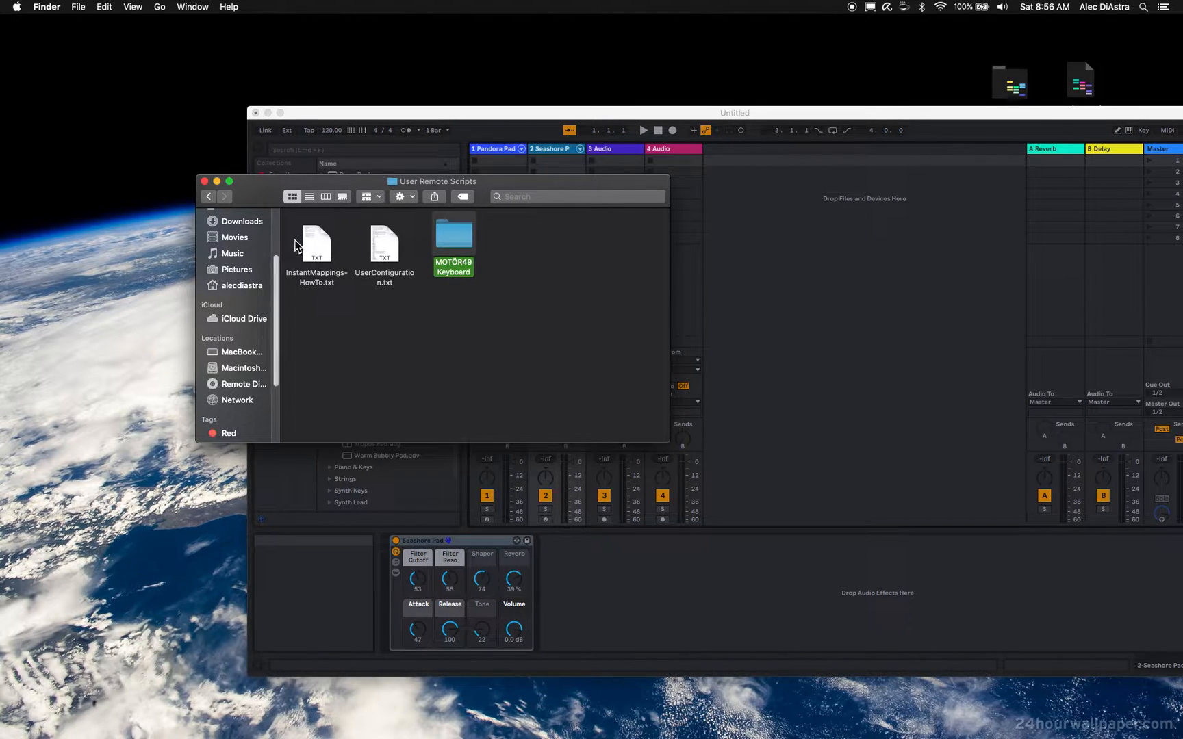
click(317, 245)
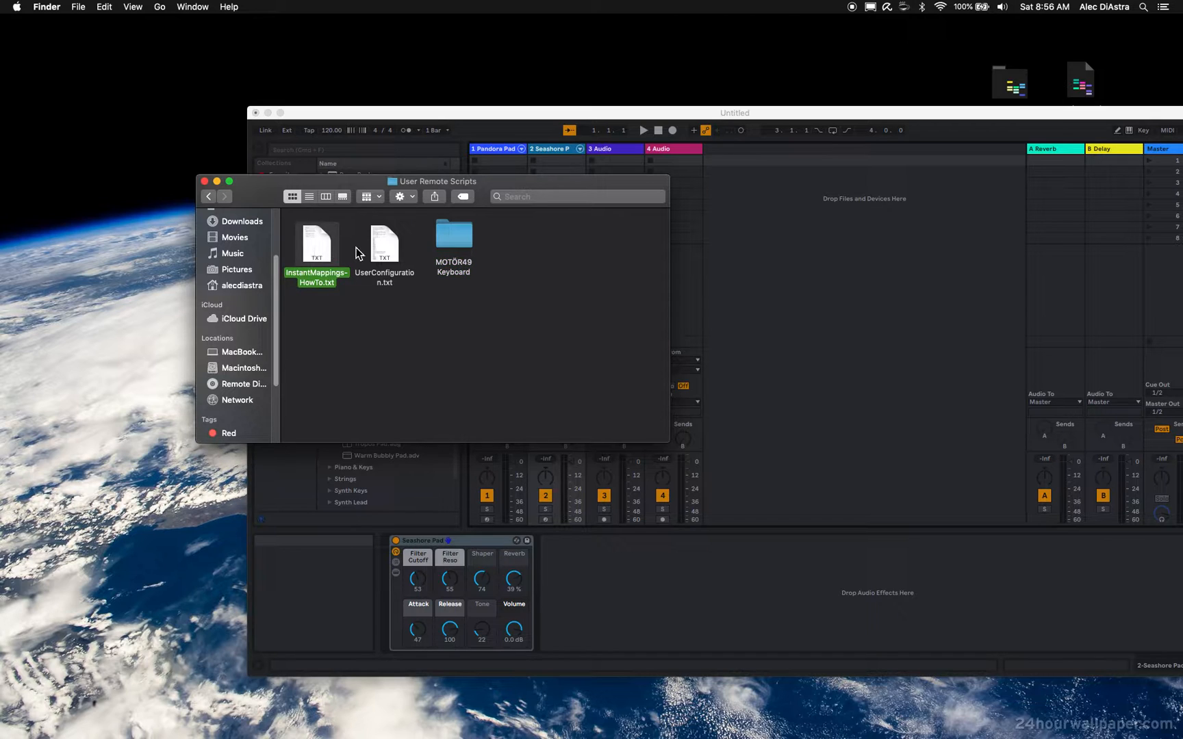
click(384, 244)
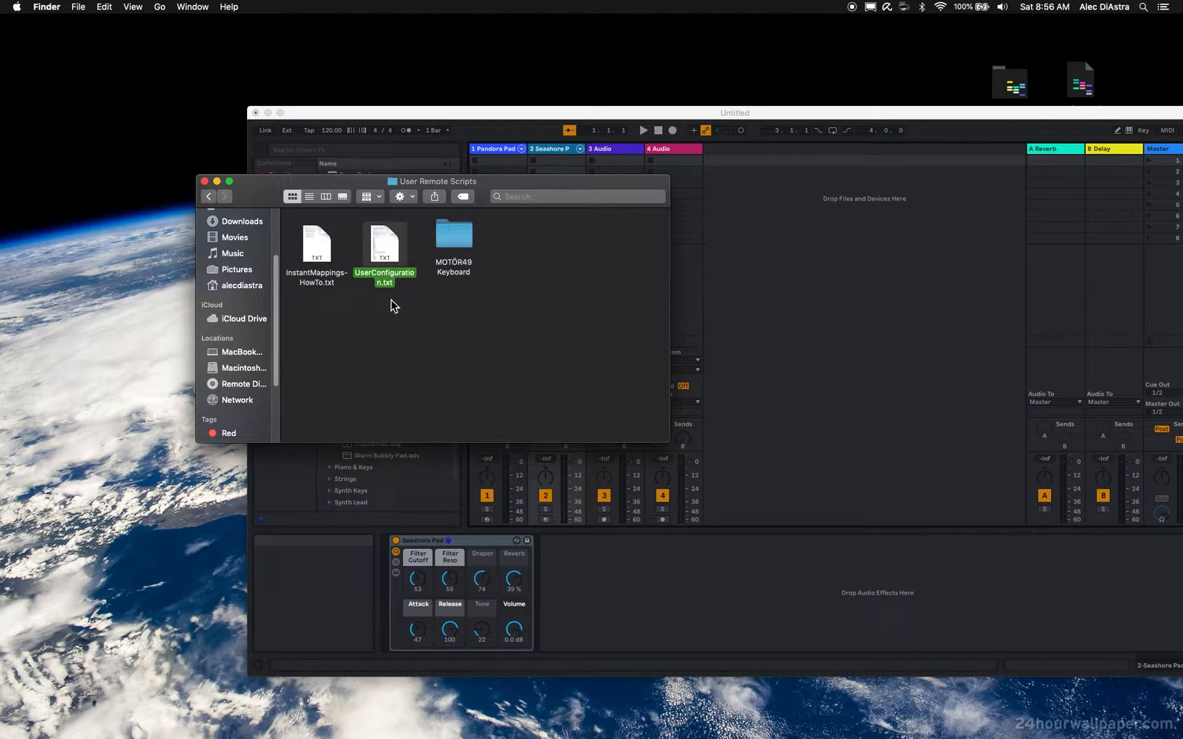
double_click(453, 234)
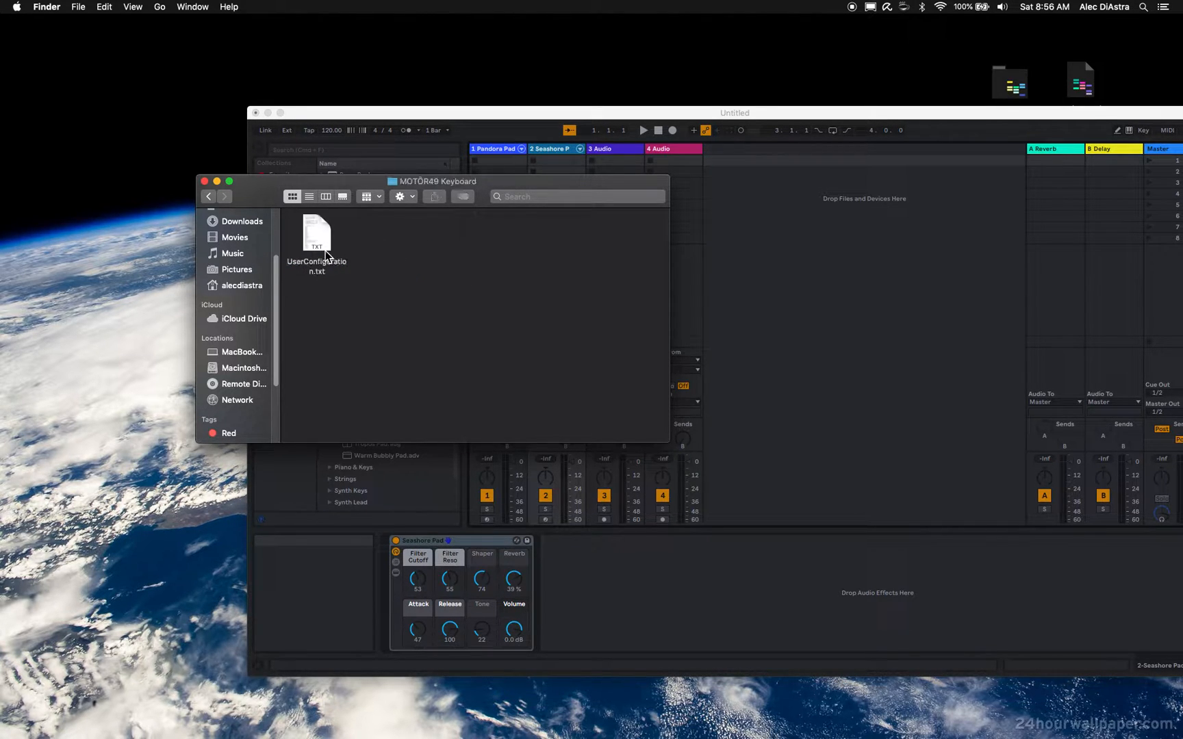
click(316, 235)
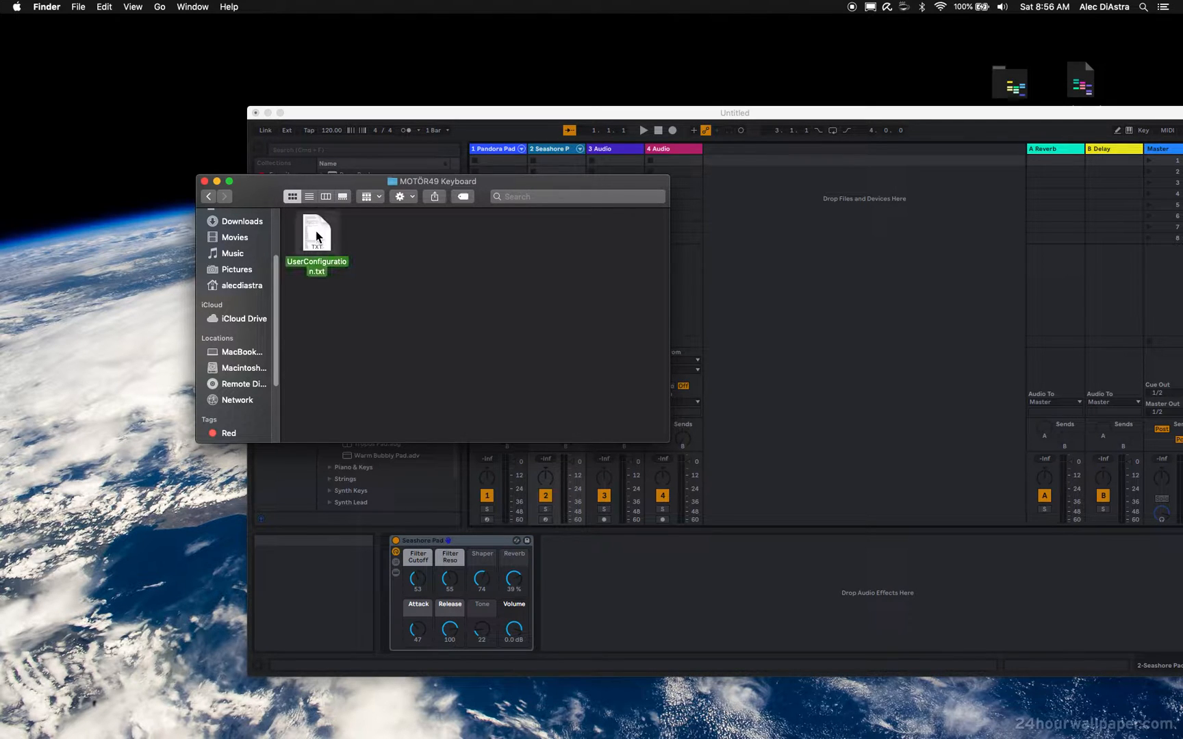
double_click(317, 231)
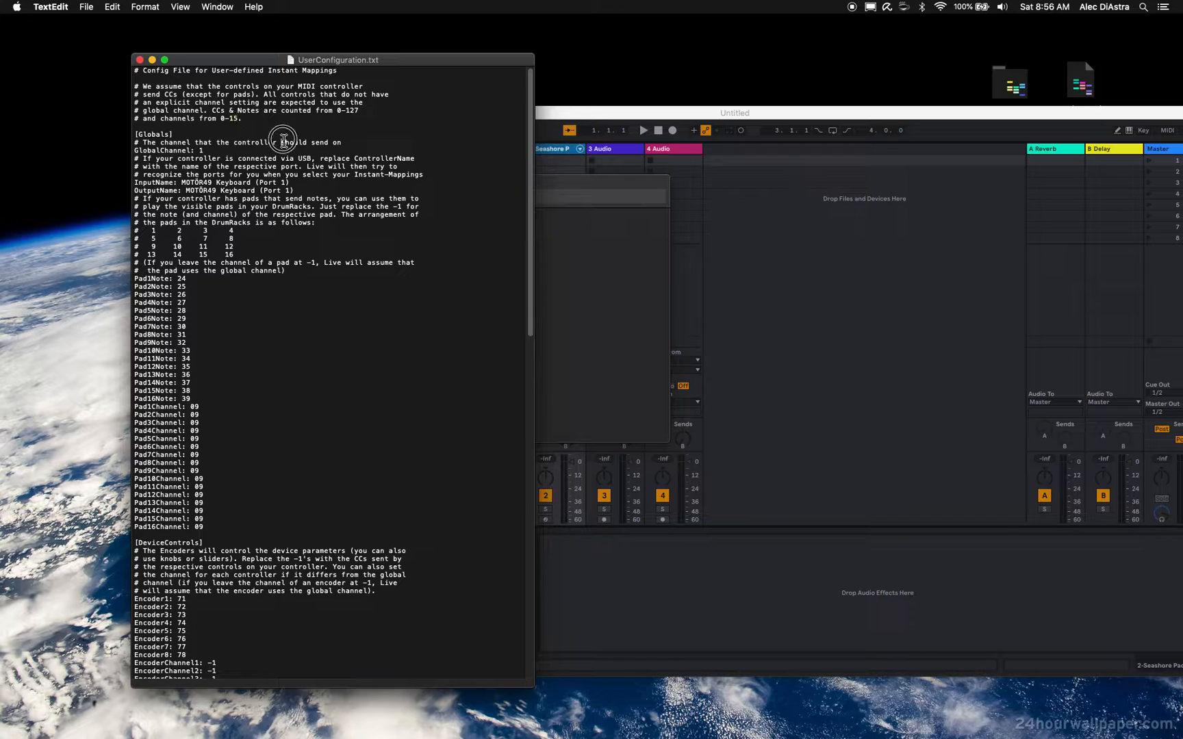
mouse_move(211, 244)
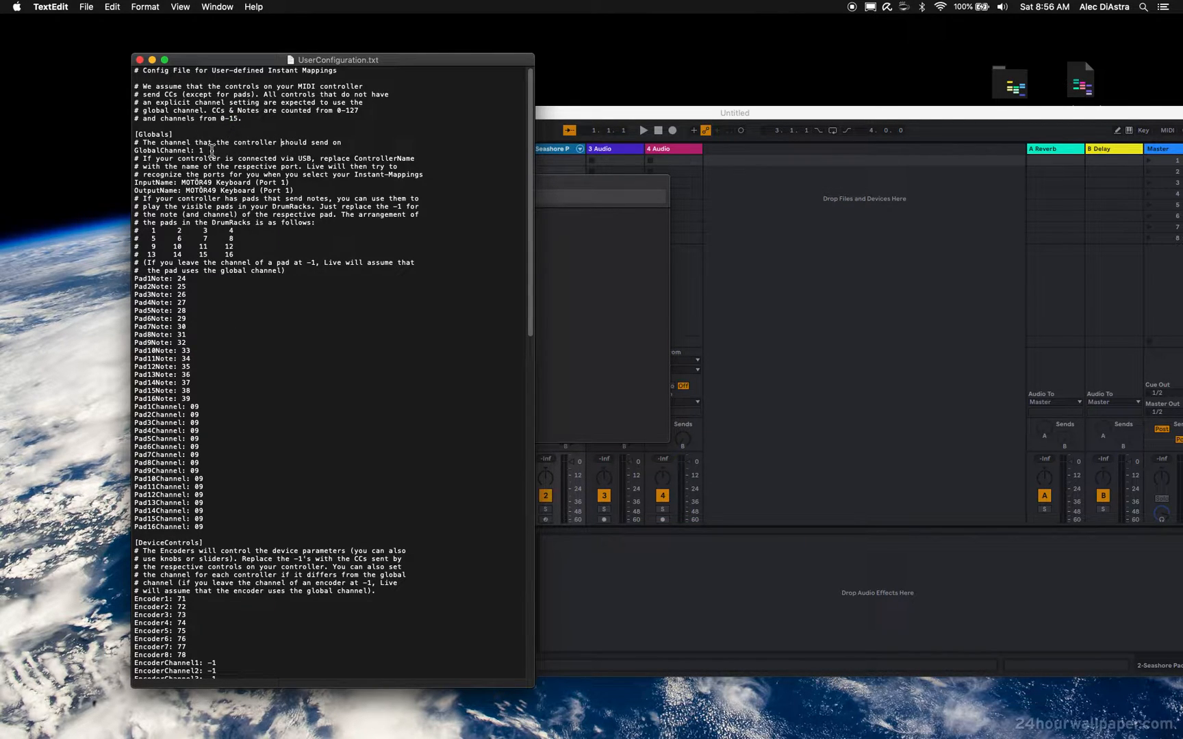
double_click(158, 150)
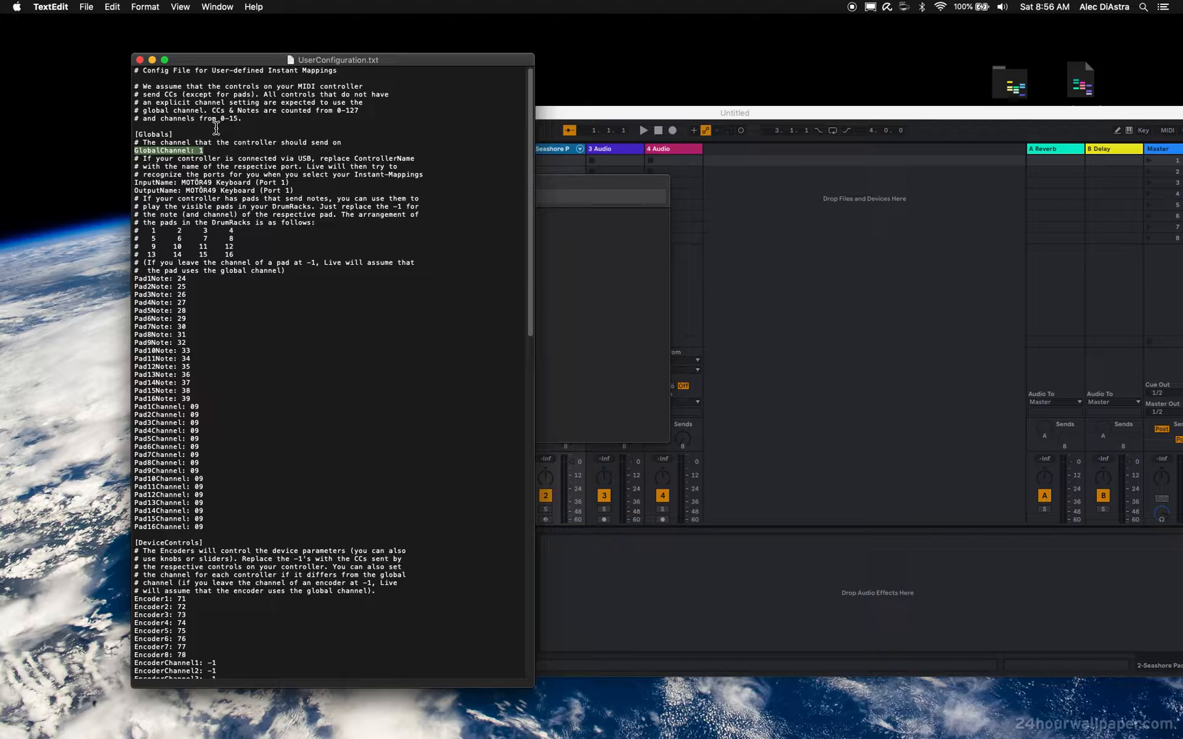
scroll(down, 3)
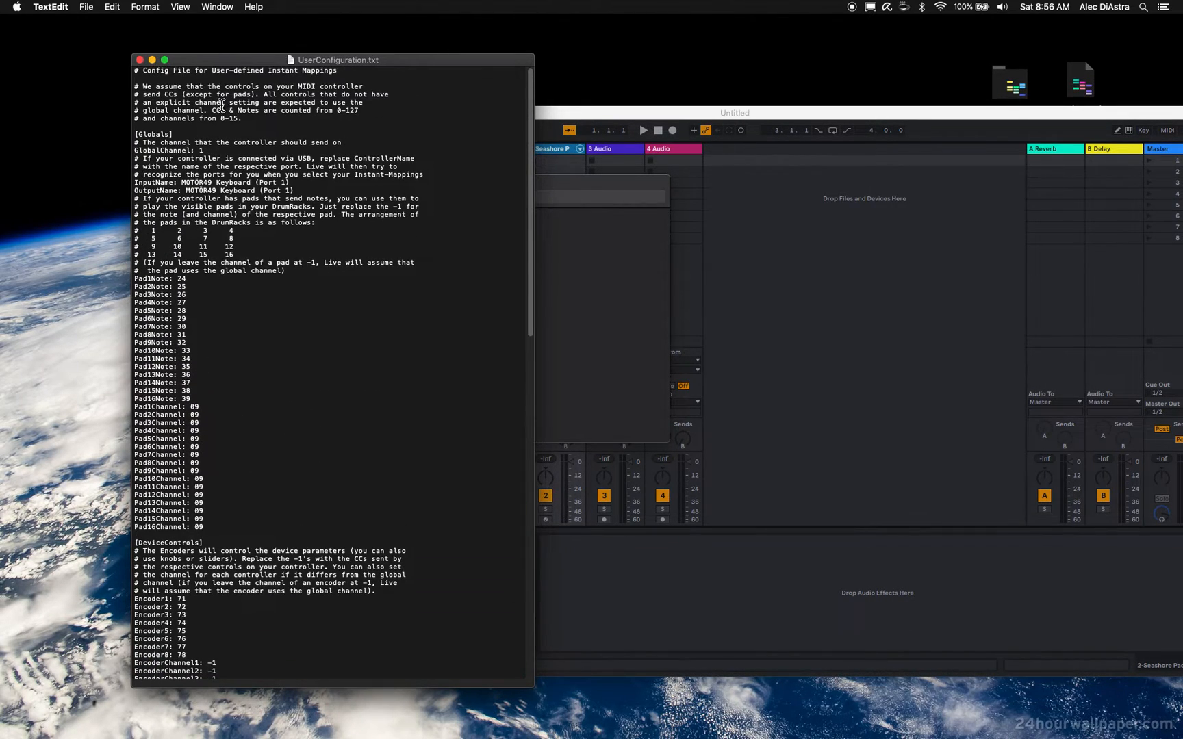
double_click(158, 150)
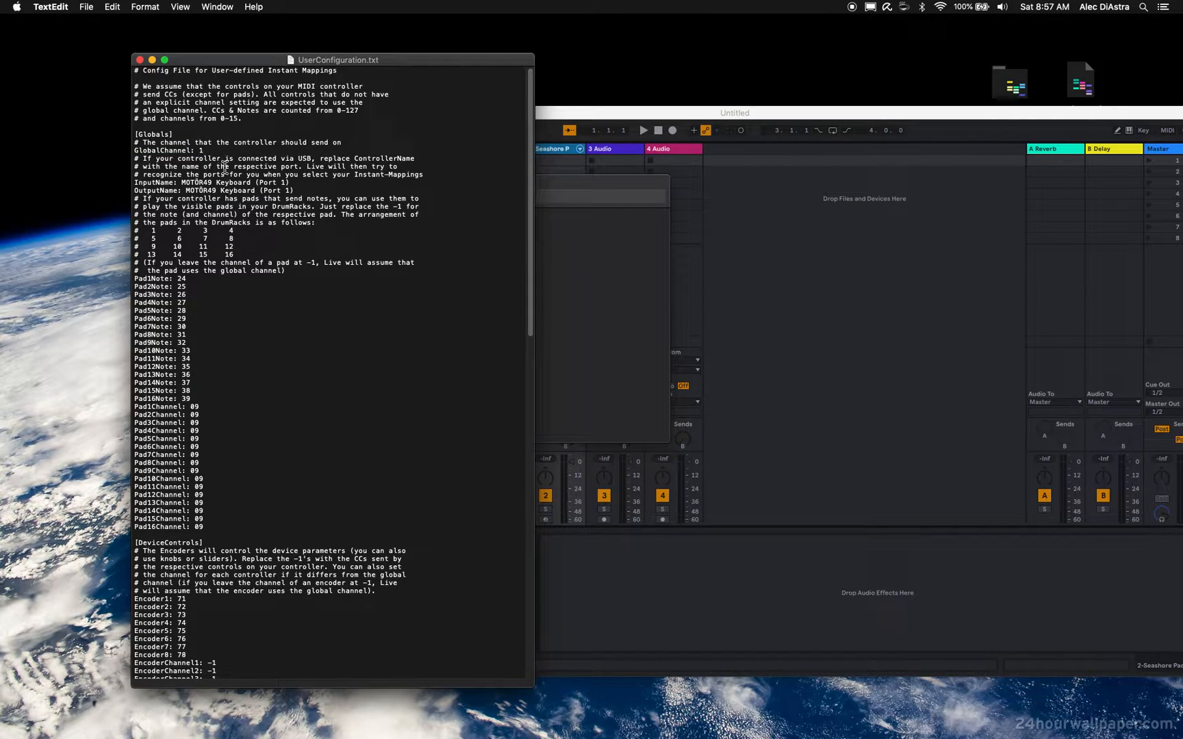
triple_click(189, 119)
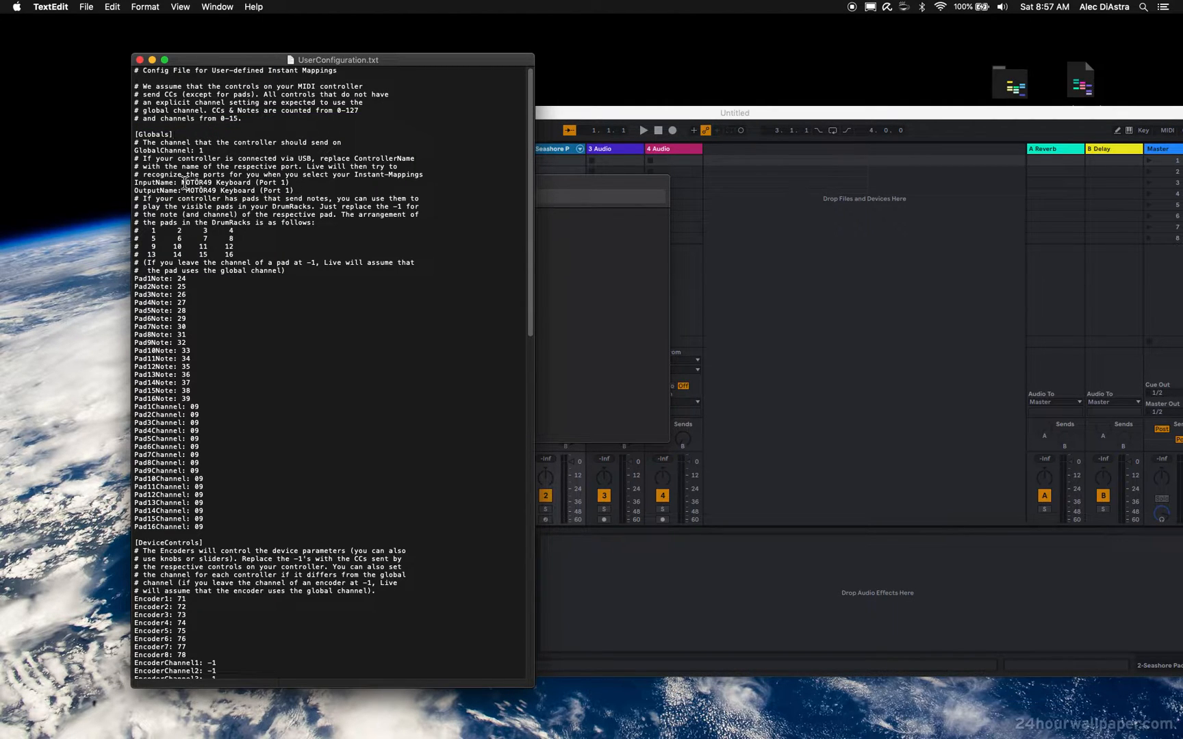
double_click(227, 182)
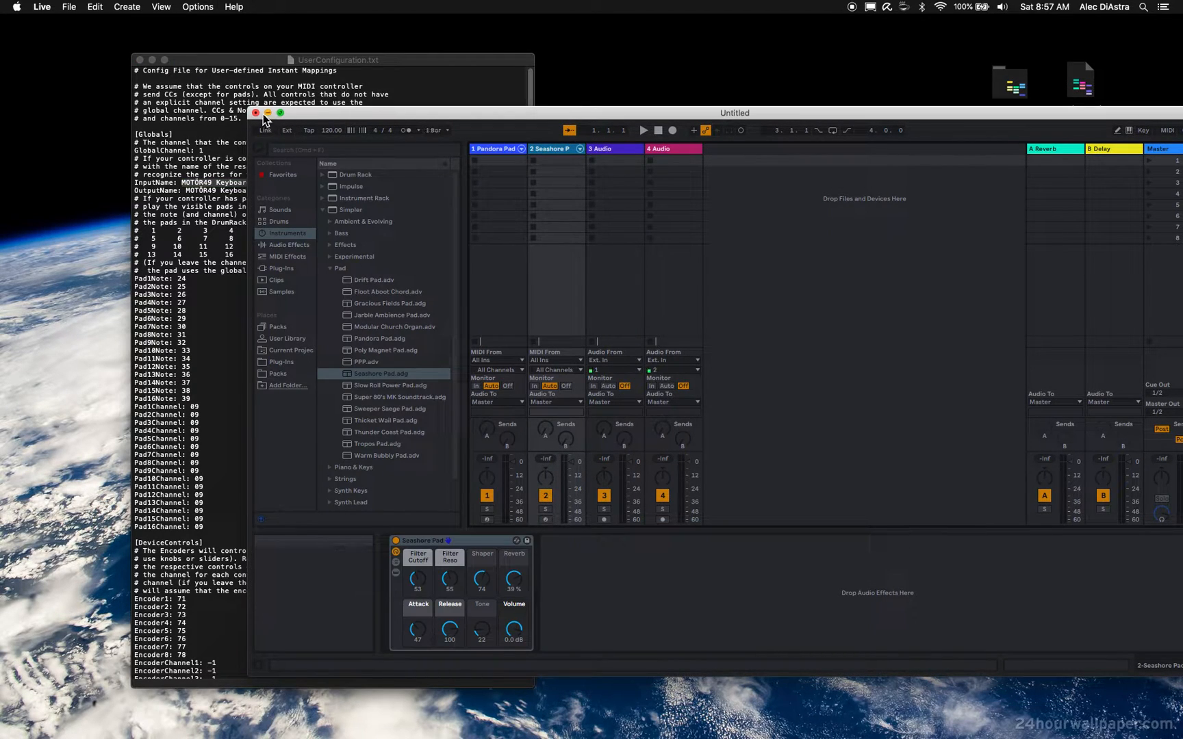
- Show the MOTÖR49 Keyboard control surface's available input ports in Live's Link/MIDI settings
click(42, 7)
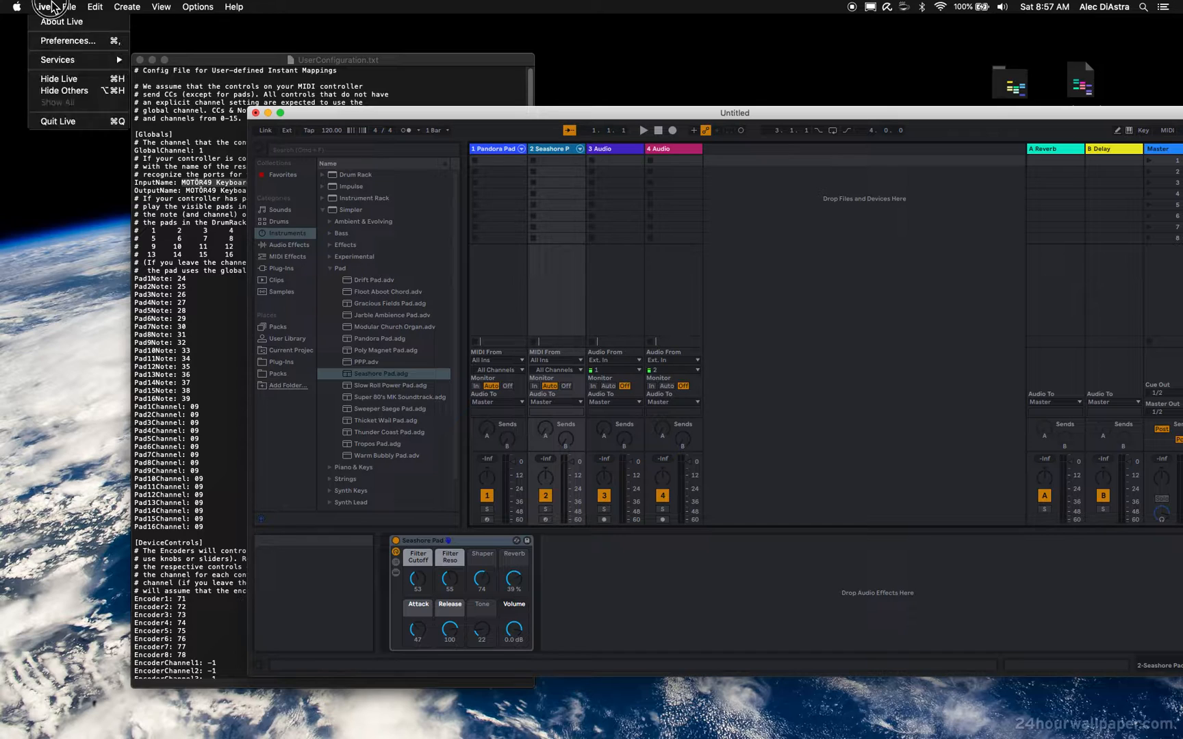
click(67, 41)
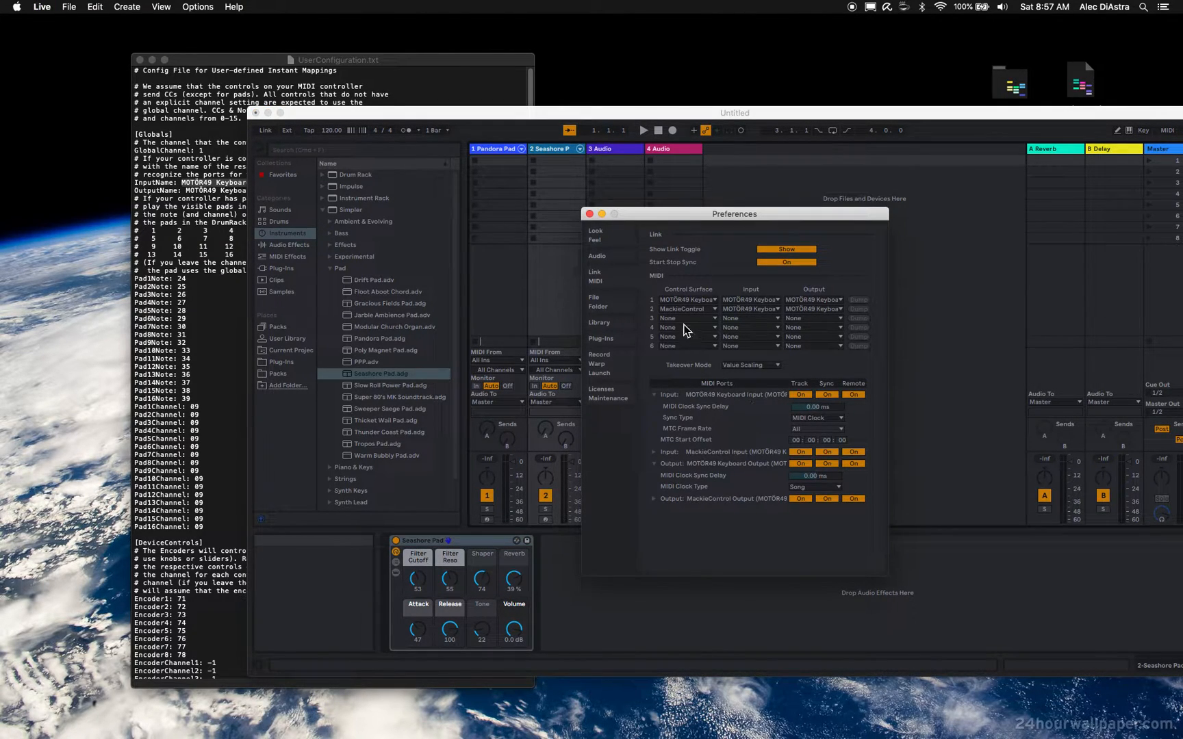
click(749, 309)
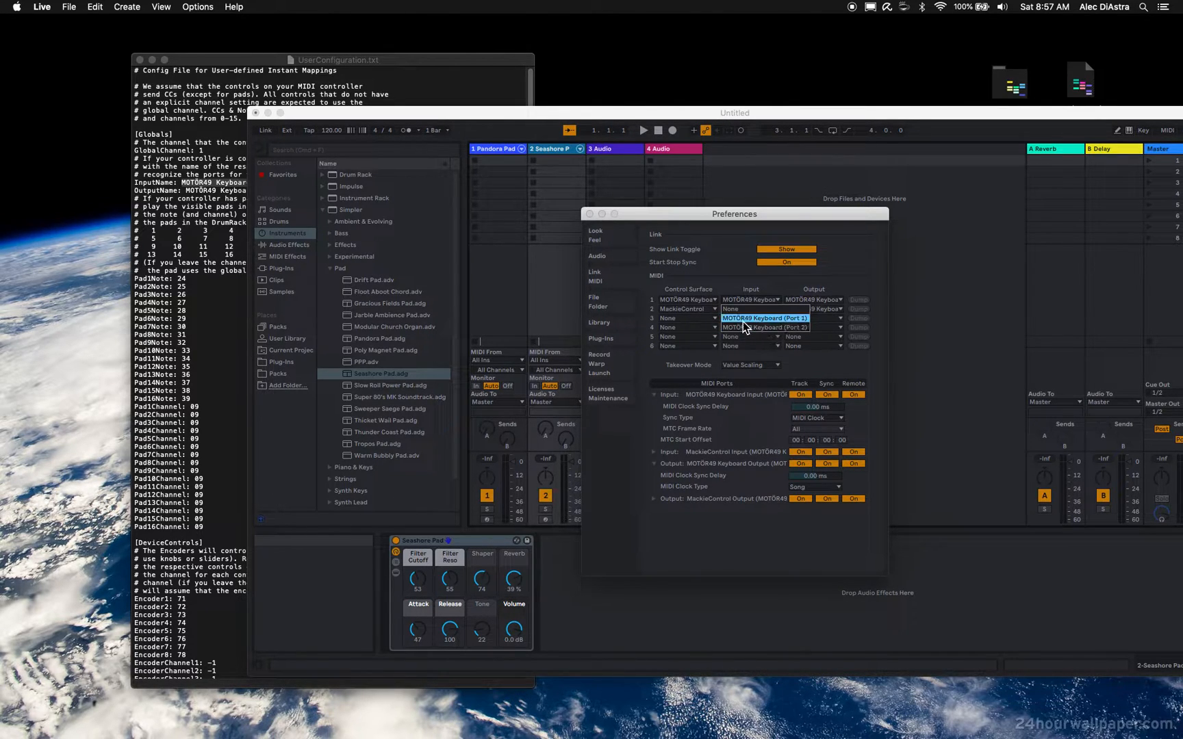
mouse_move(272, 241)
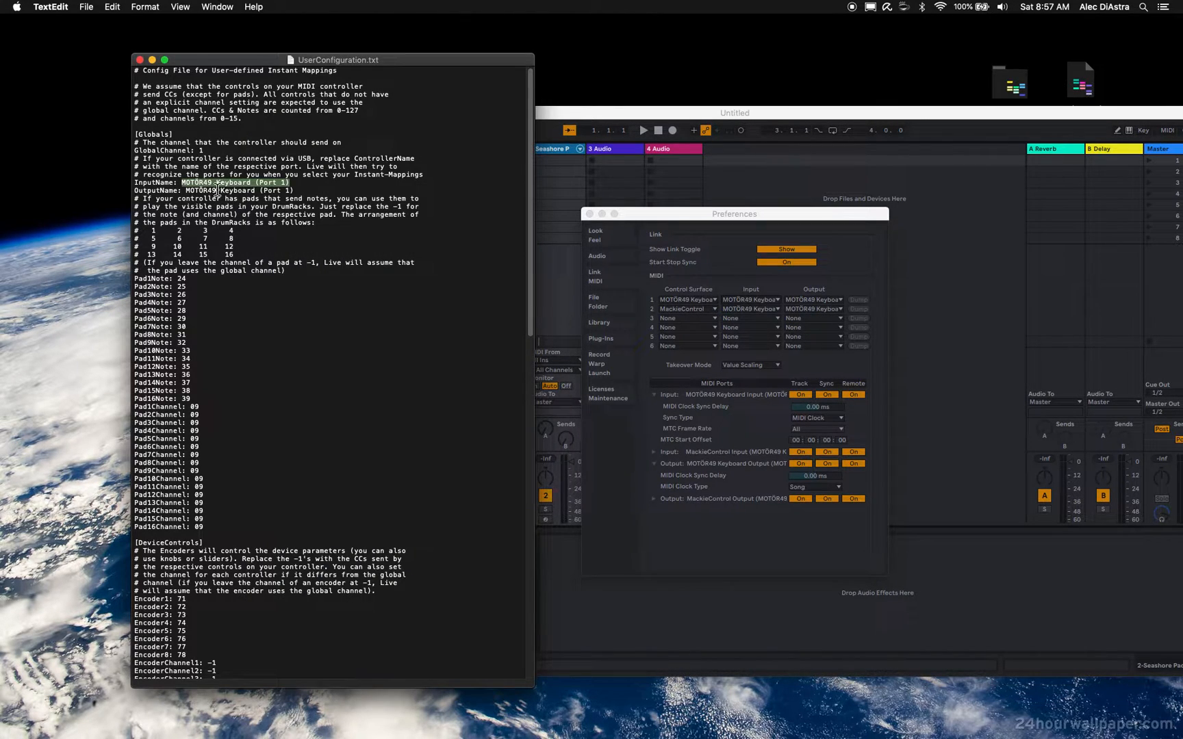
mouse_move(596, 221)
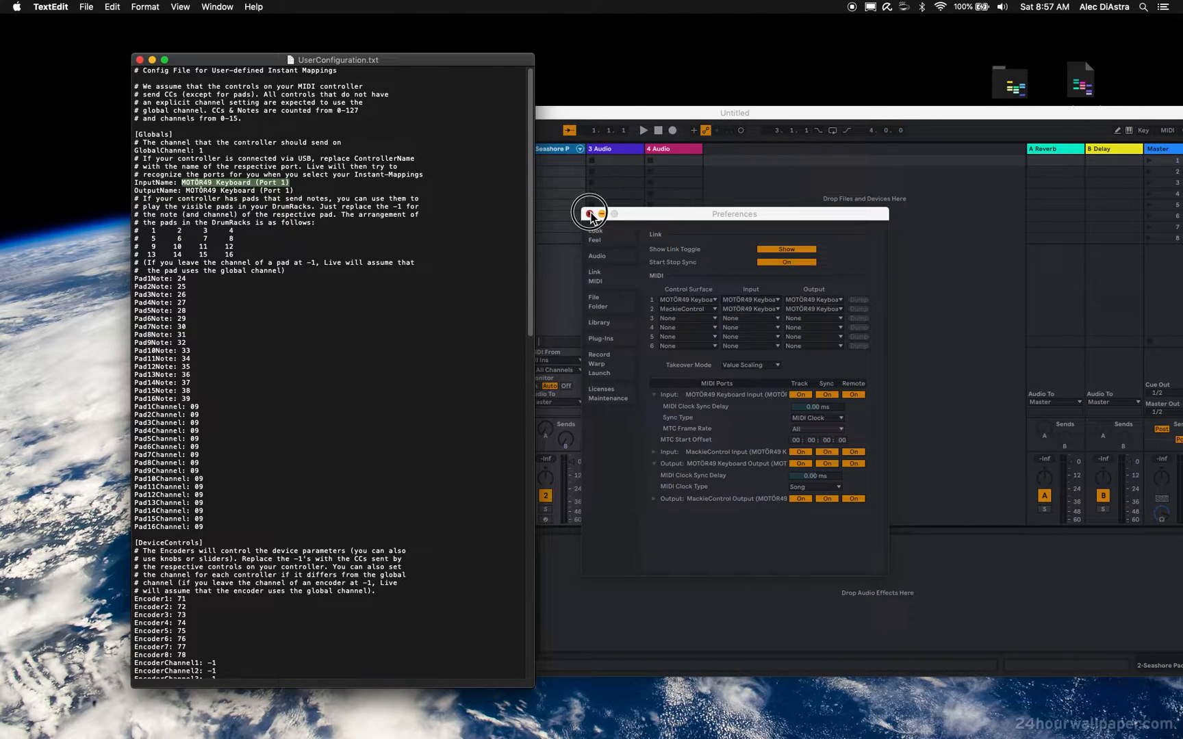
- Close Live's preferences and scroll through the pad note mappings in UserConfiguration.txt
click(590, 213)
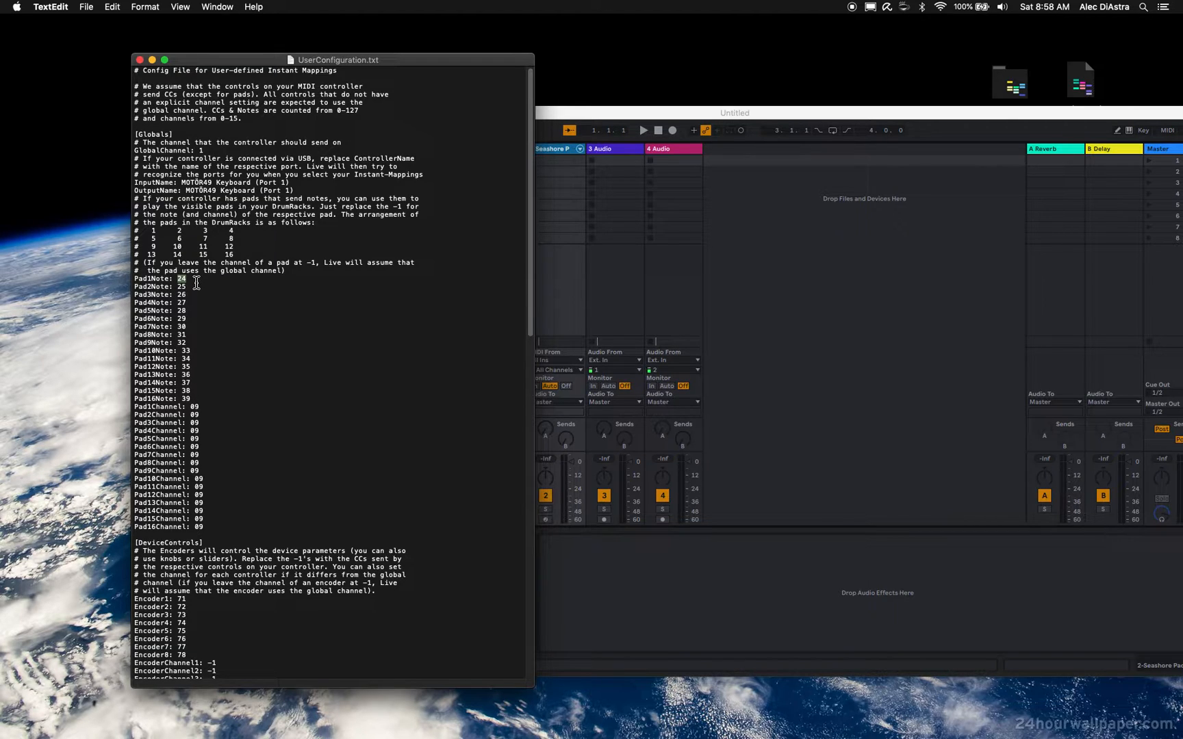
mouse_move(187, 268)
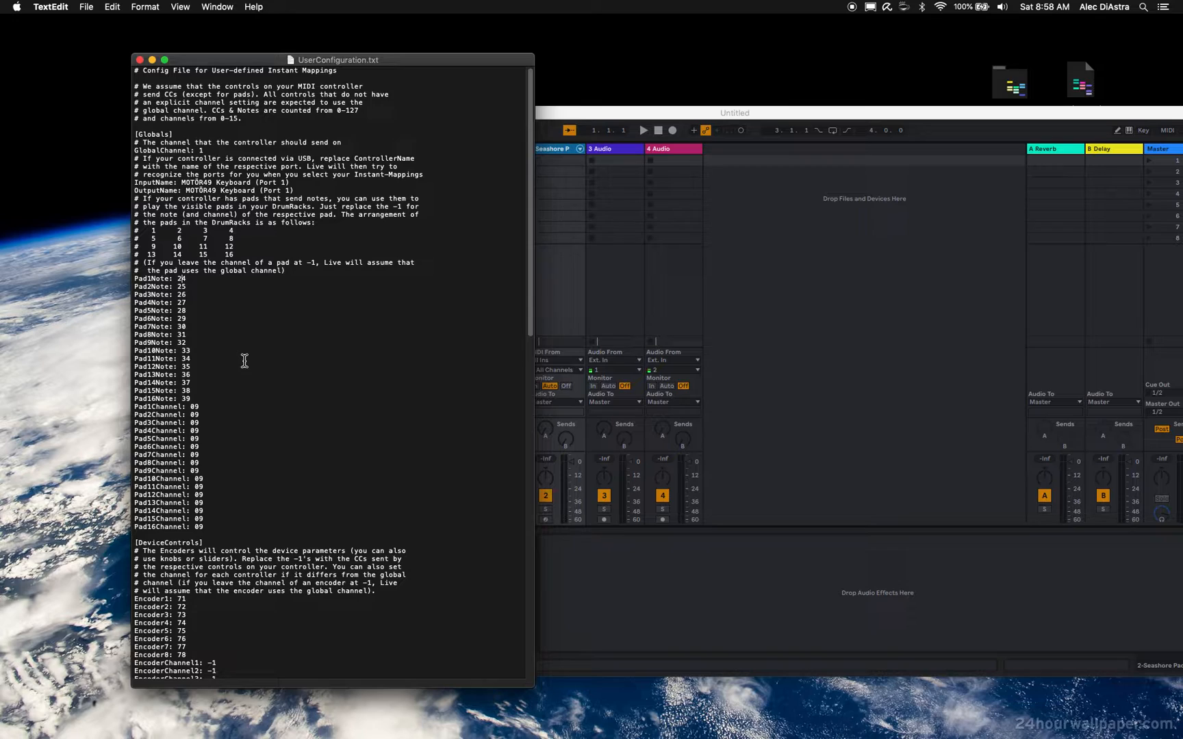
scroll(down, 3)
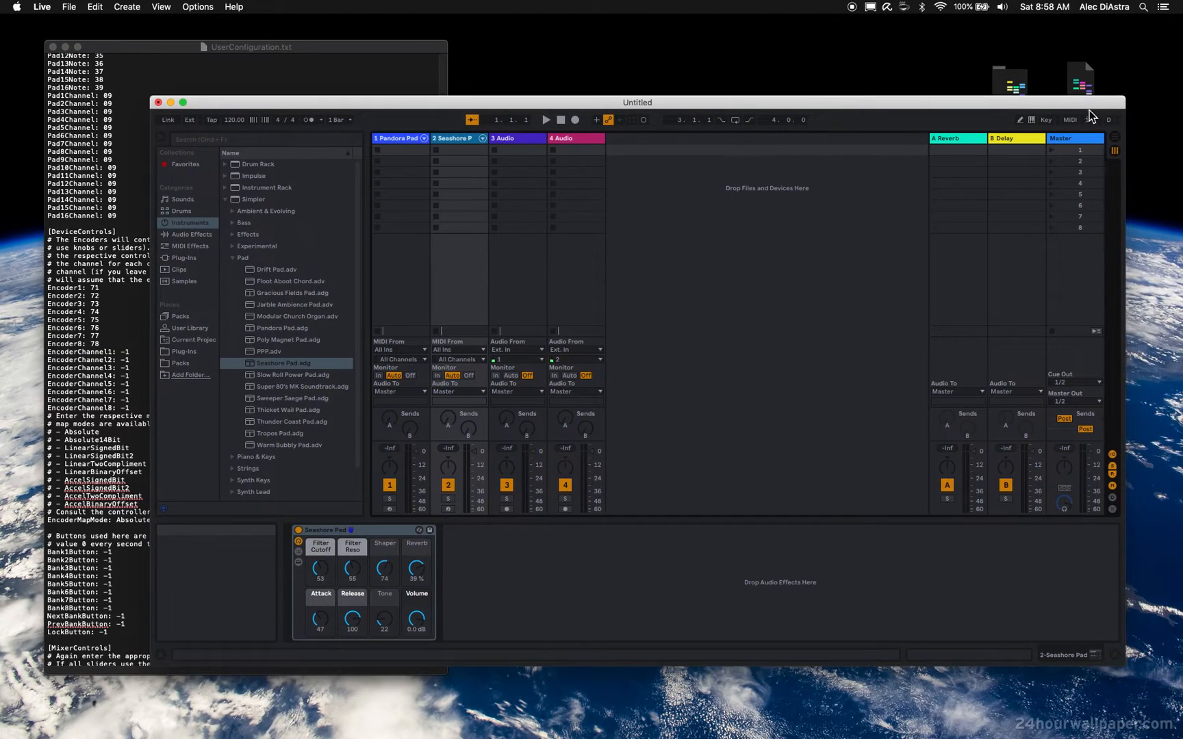
- Enter MIDI map mode and select clip slot 6 on the Pandora Pad track for CC 78 mapping
click(1070, 119)
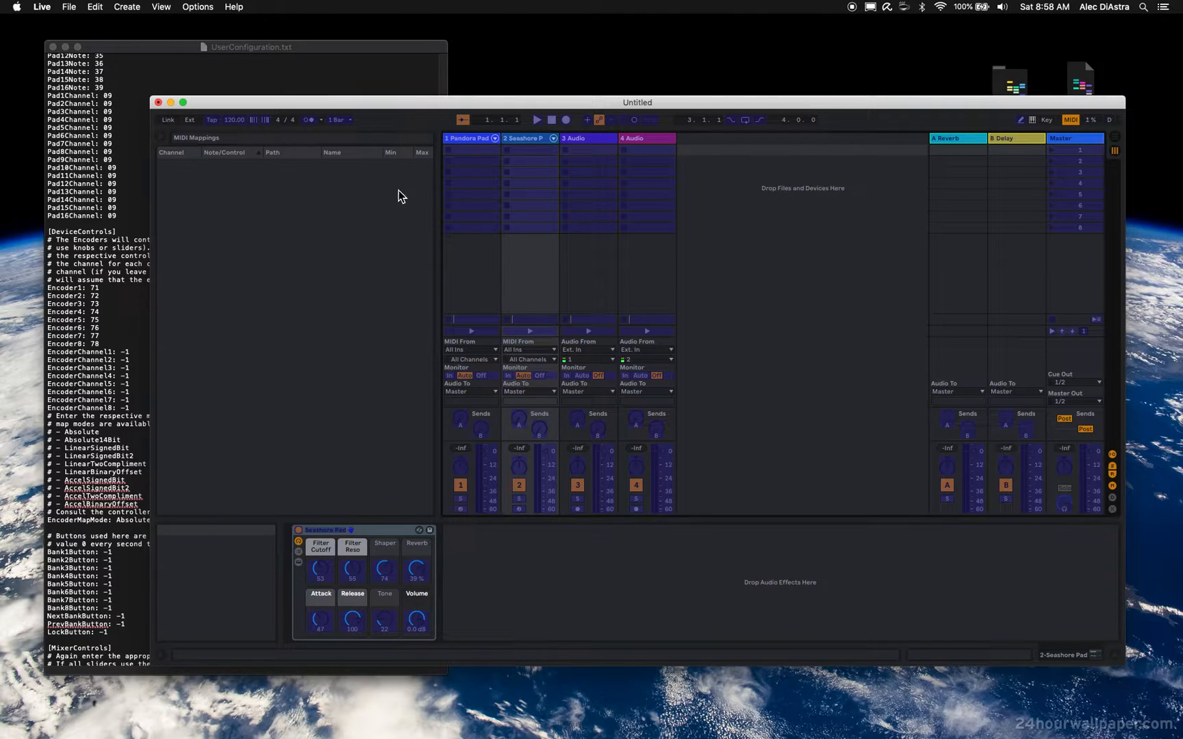
mouse_move(319, 570)
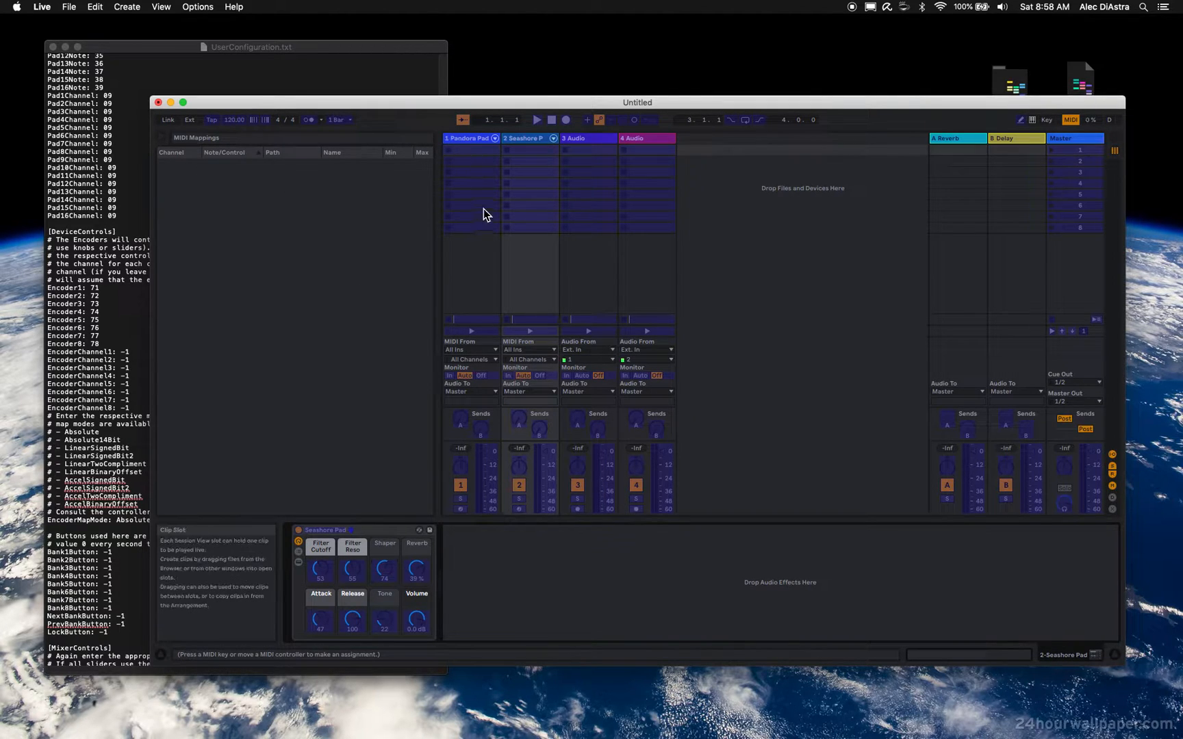
click(471, 205)
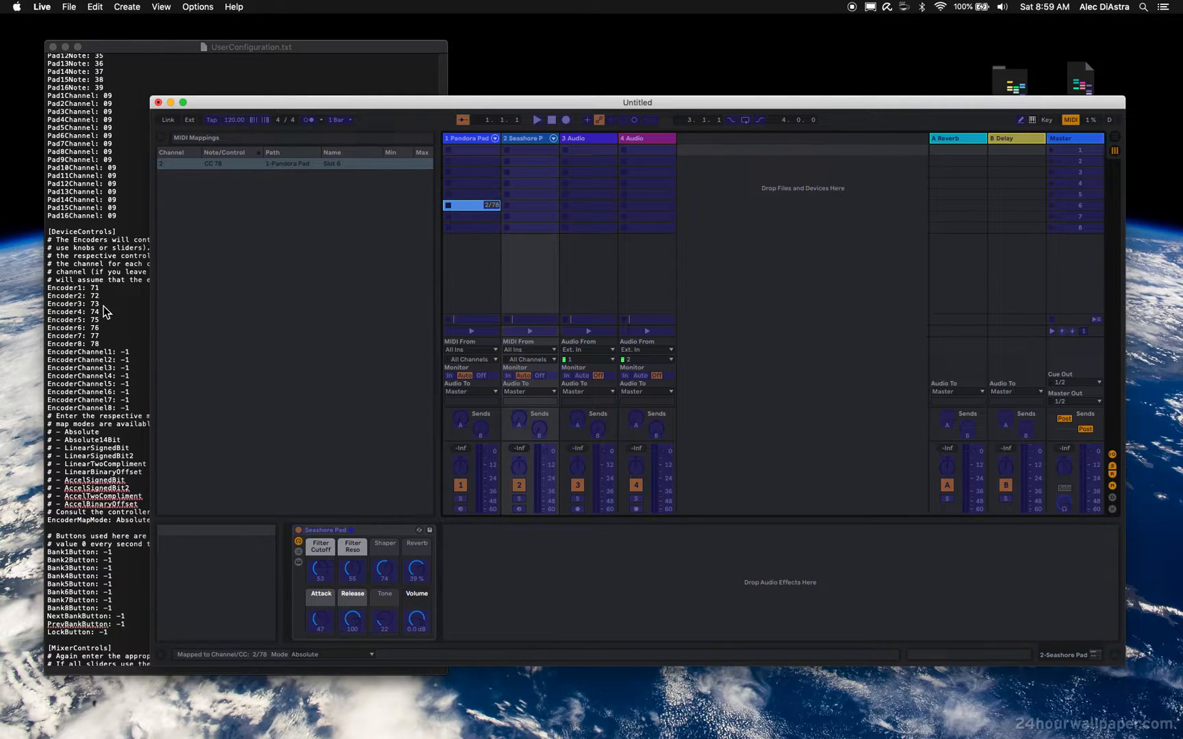
mouse_move(417, 133)
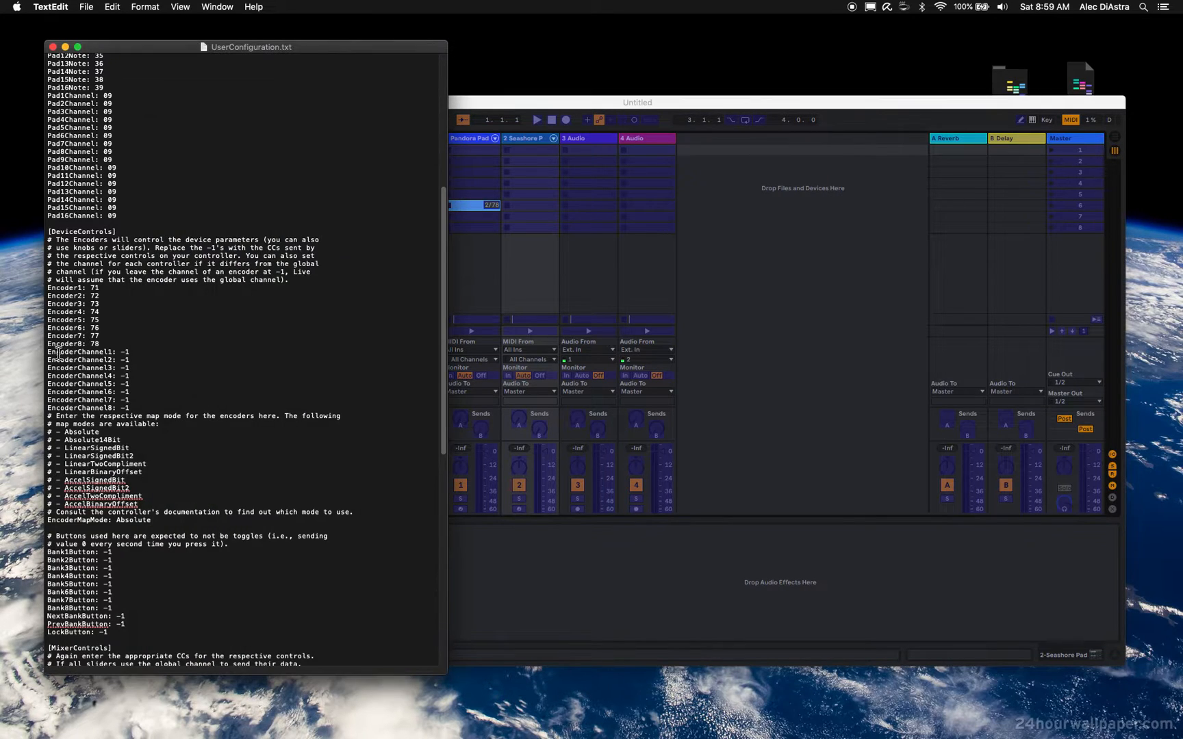
drag(53, 352, 128, 400)
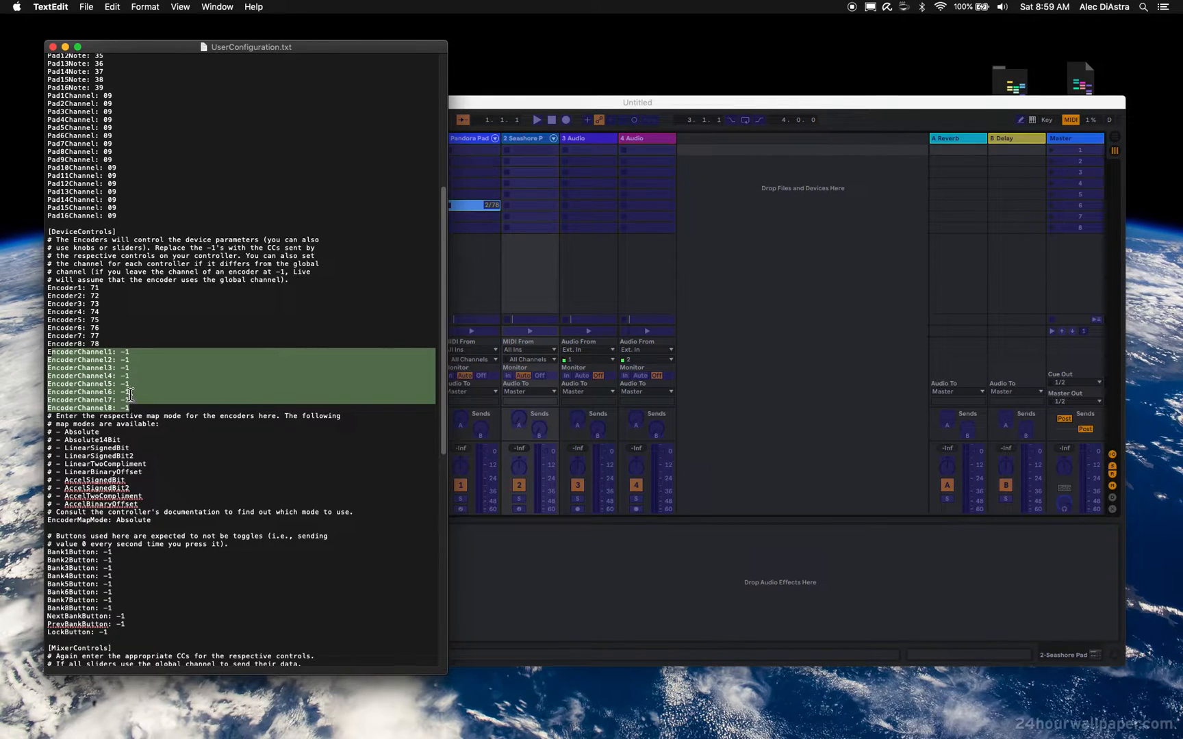
mouse_move(120, 345)
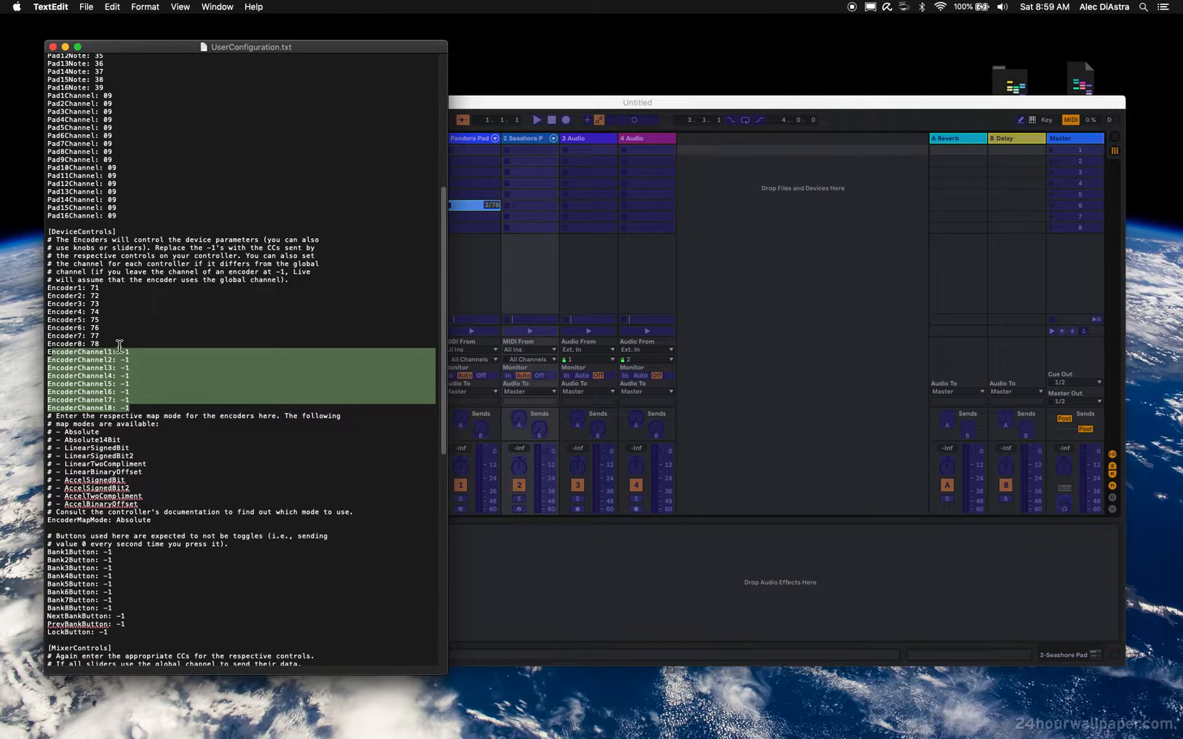
scroll(down, 3)
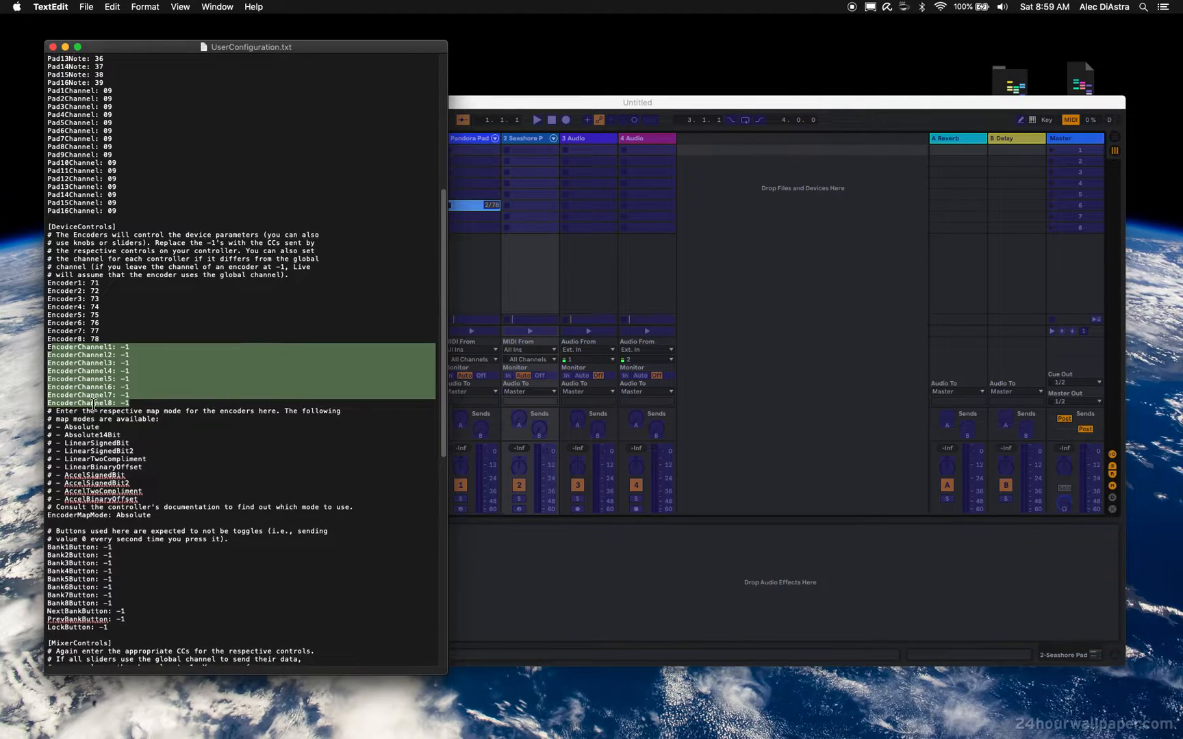
scroll(down, 3)
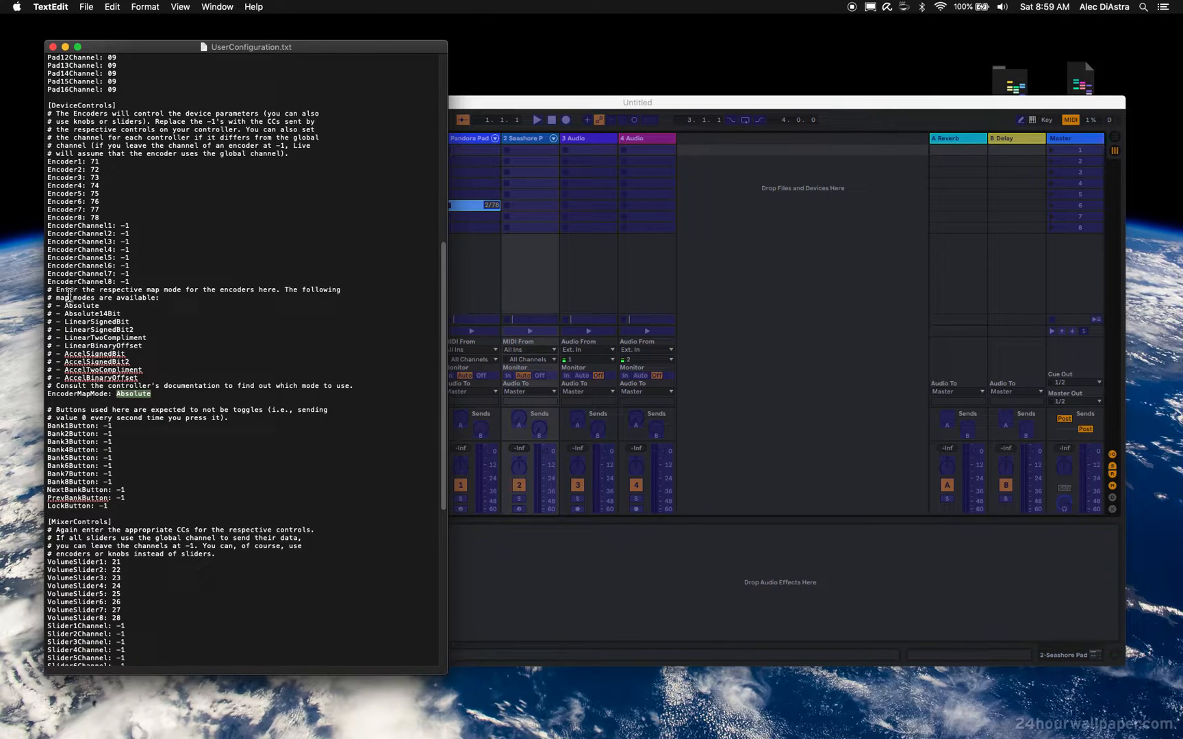
mouse_move(105, 408)
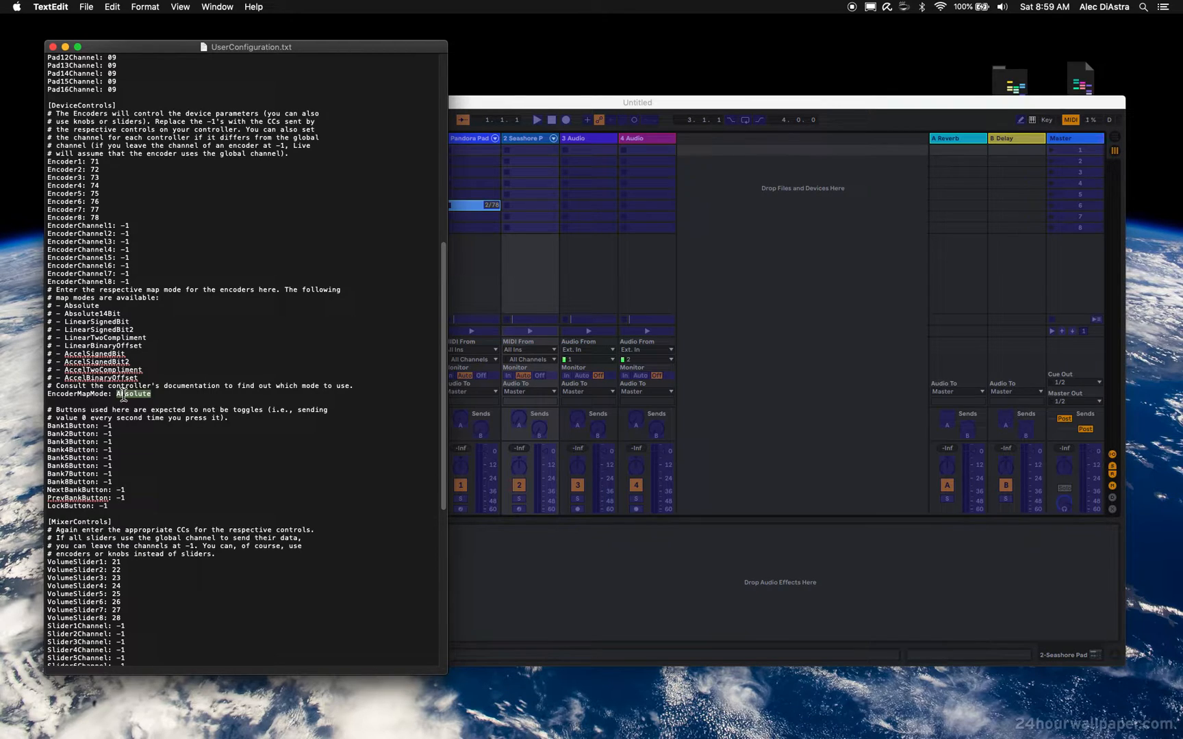
scroll(down, 3)
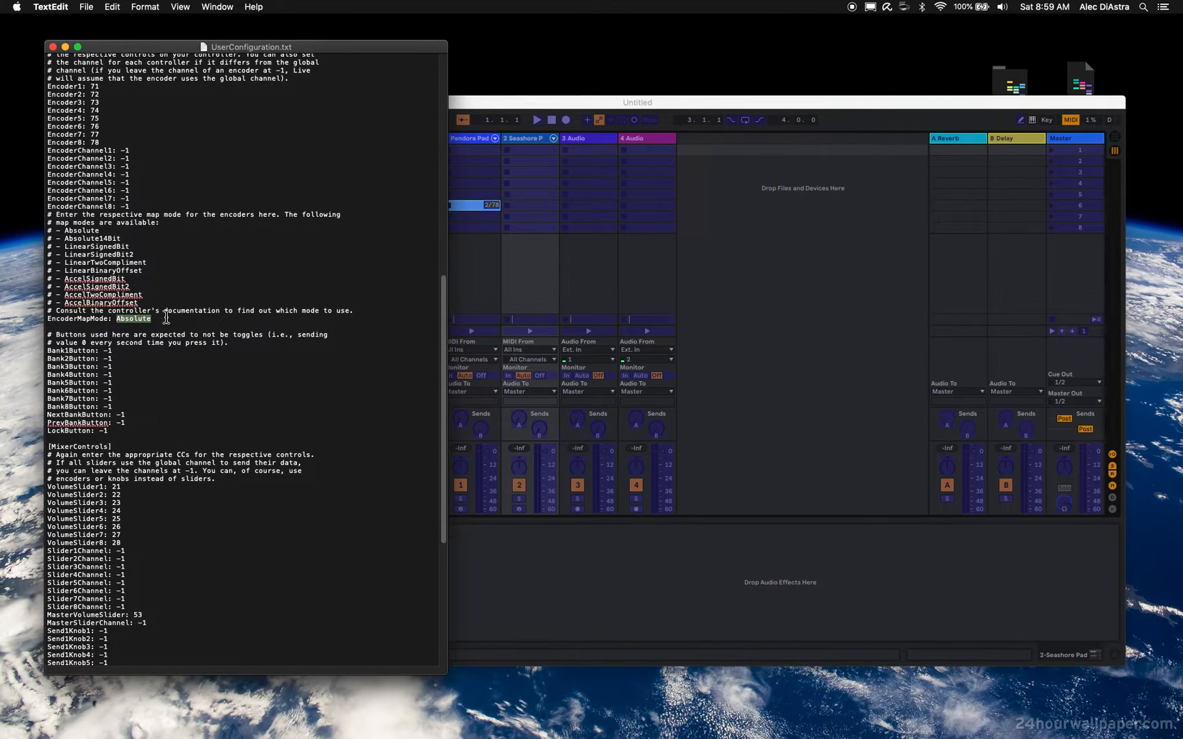
scroll(down, 3)
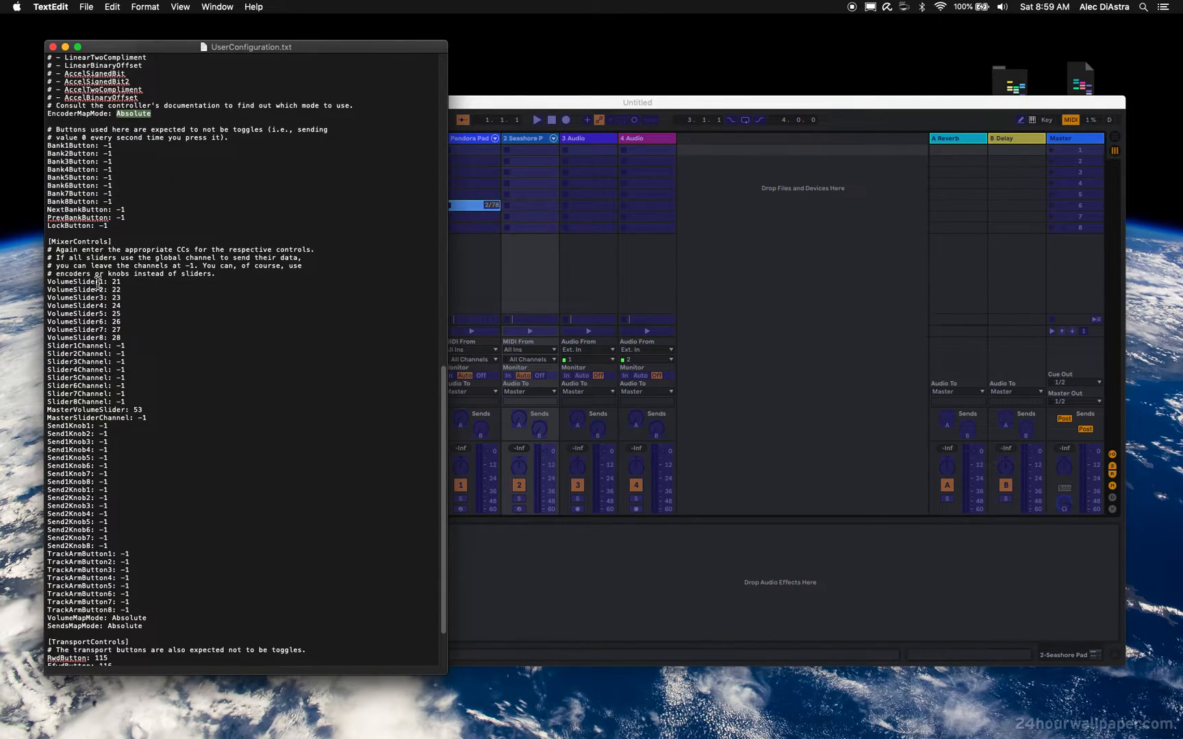
mouse_move(536, 112)
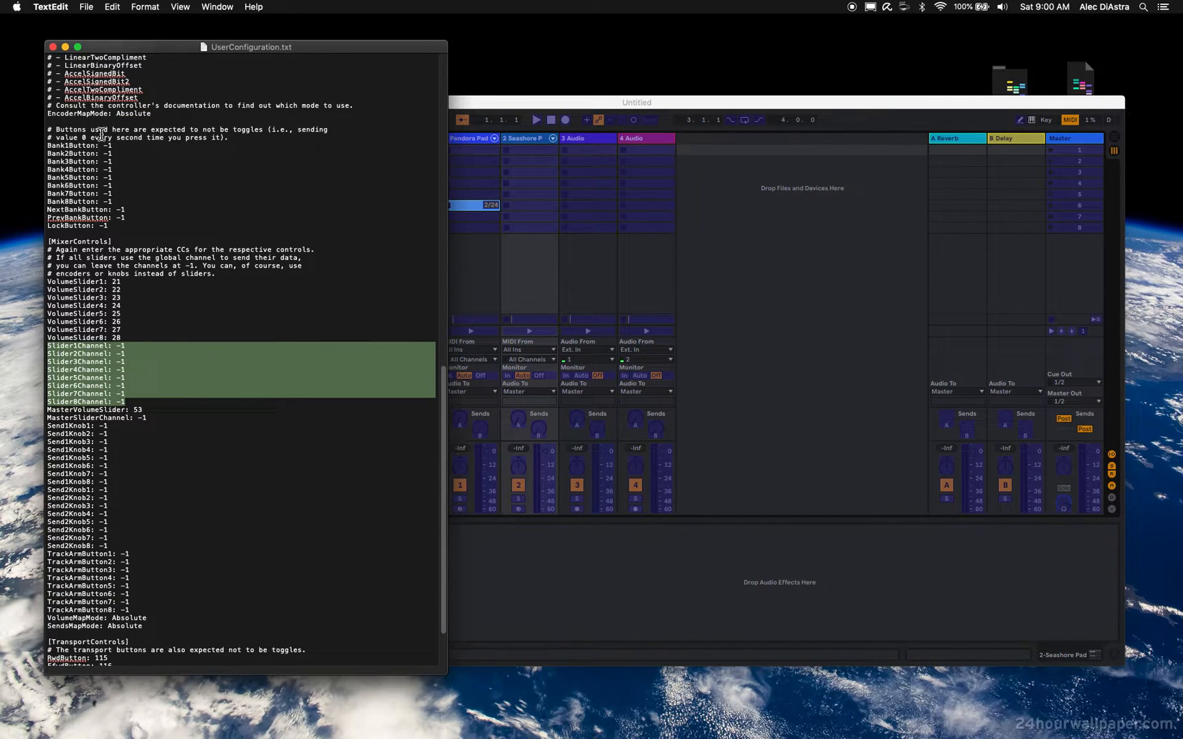
scroll(down, 3)
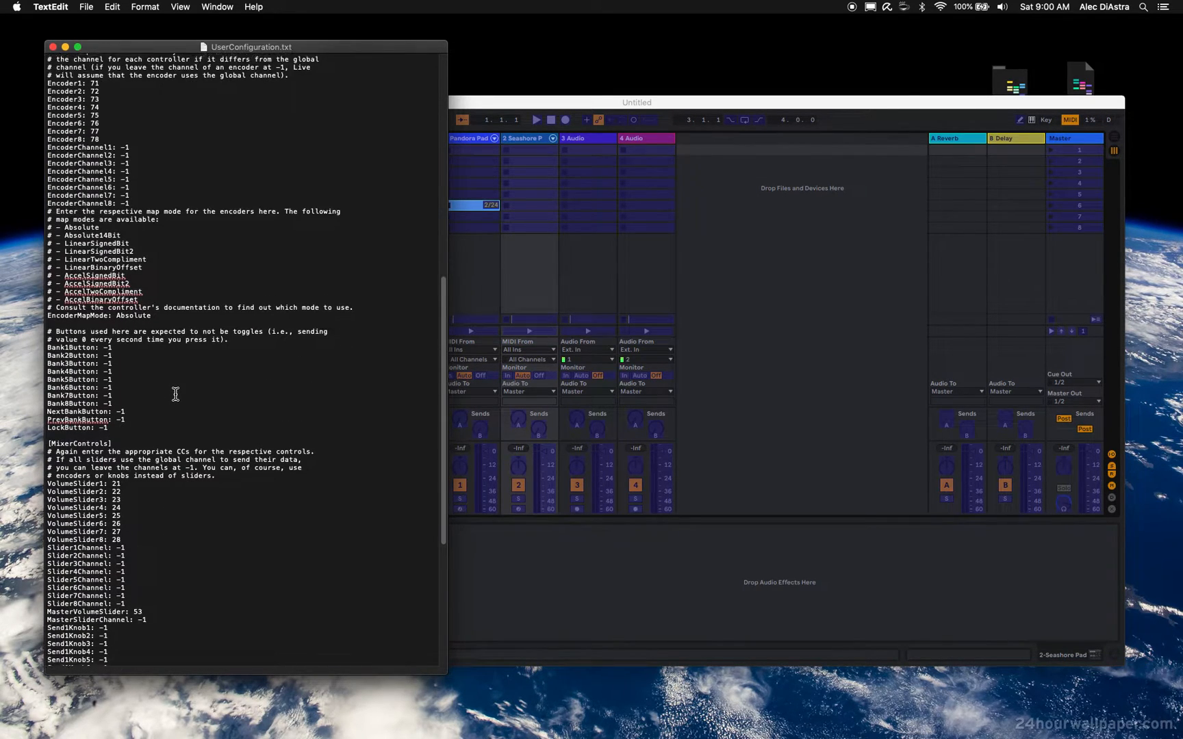
scroll(down, 3)
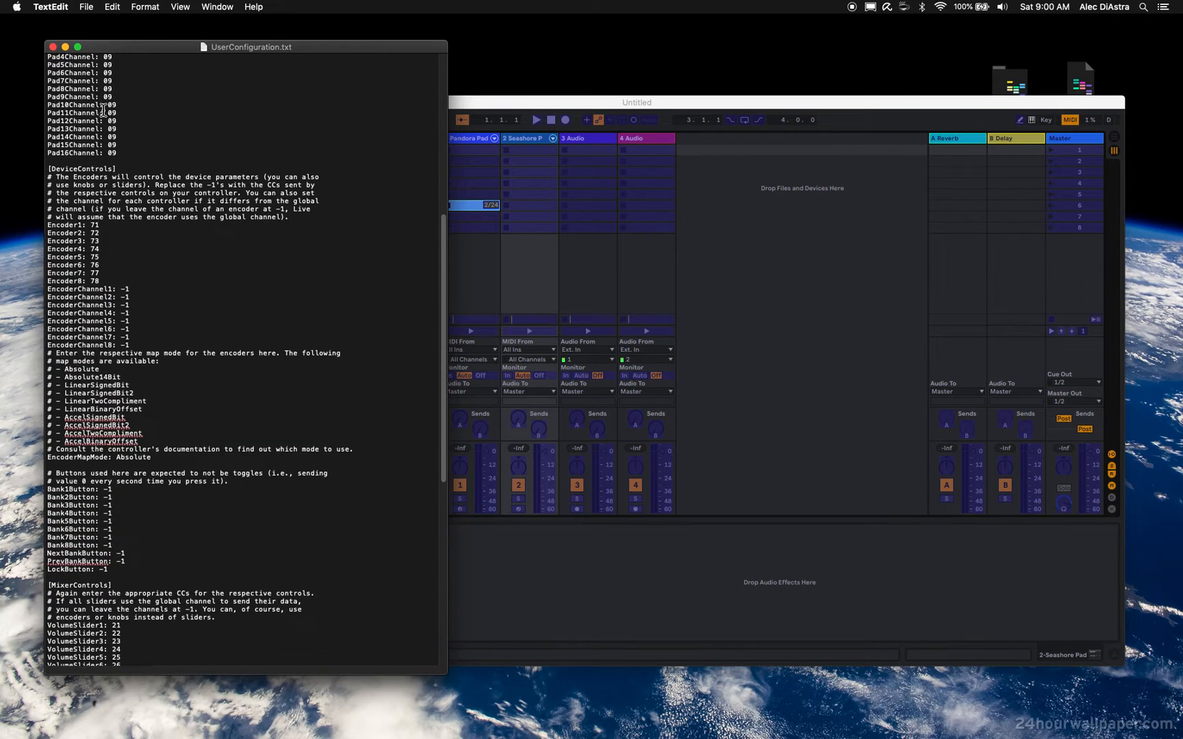
scroll(down, 3)
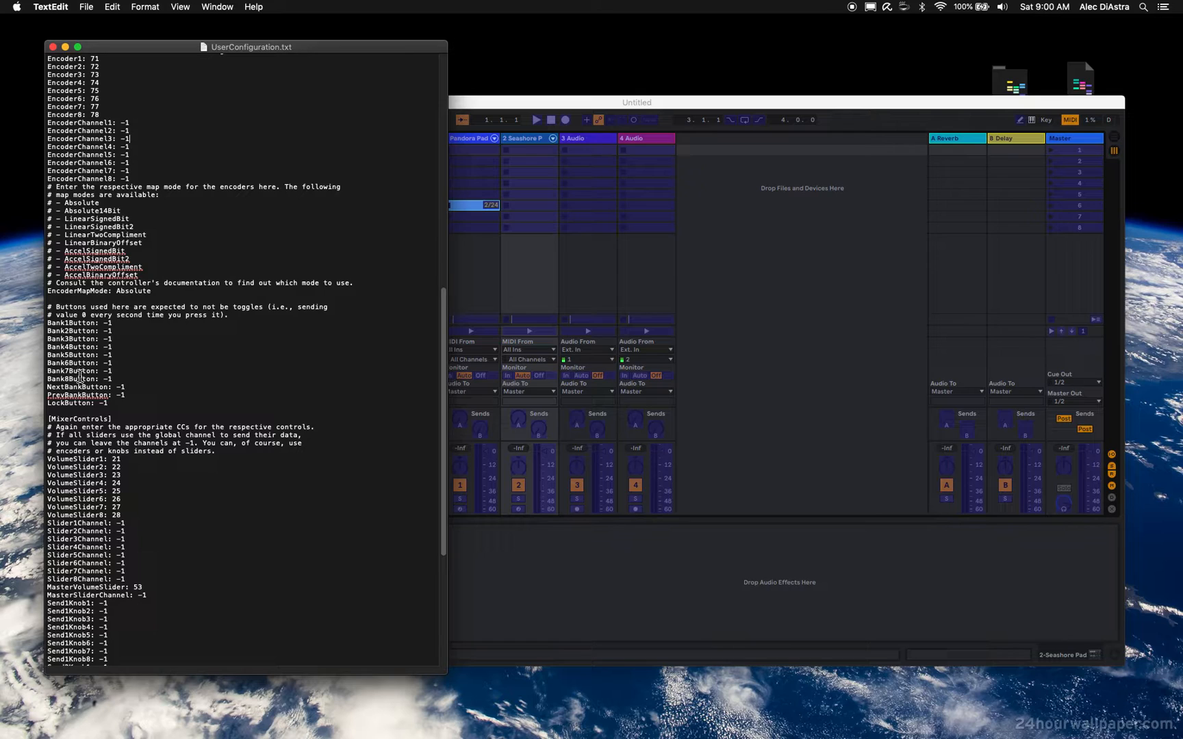
scroll(down, 3)
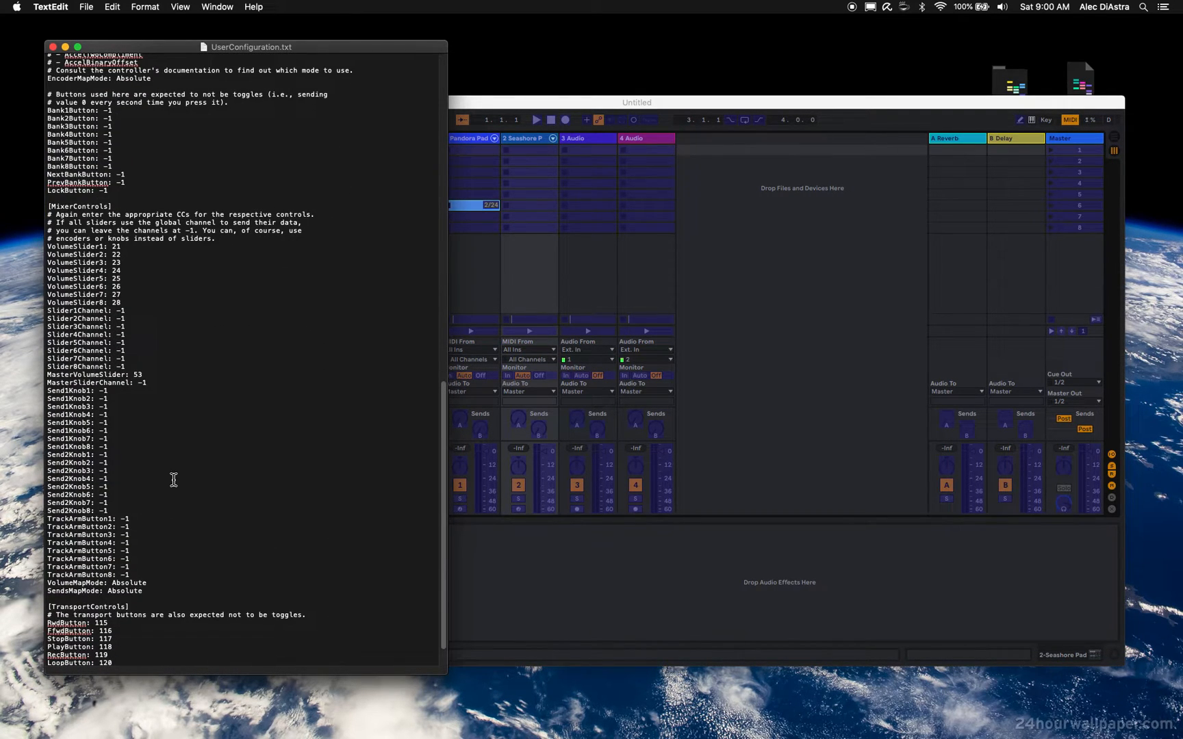
mouse_move(149, 345)
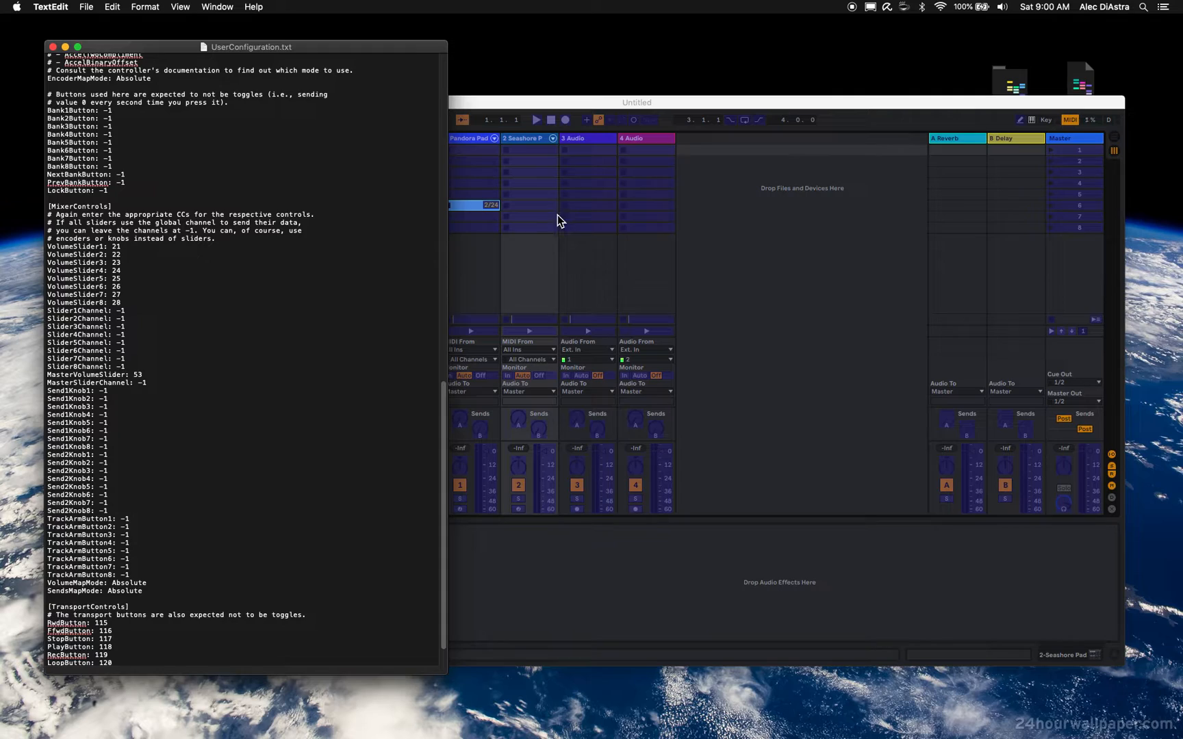
mouse_move(1121, 94)
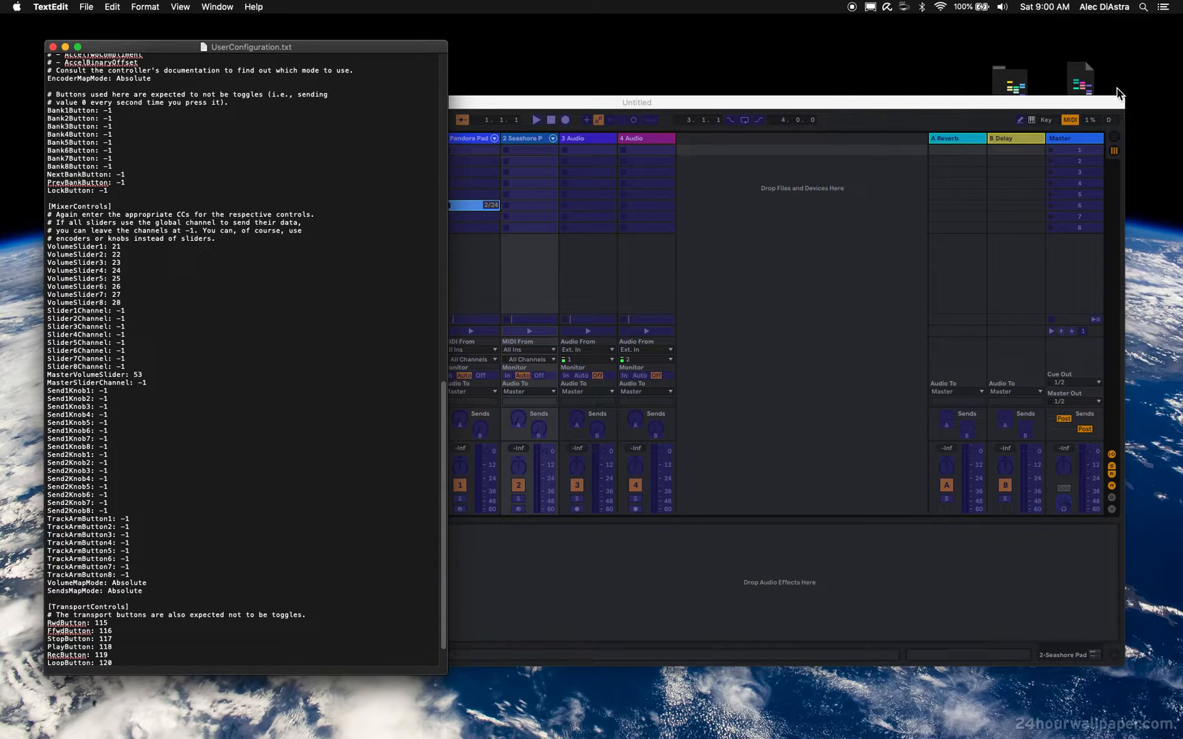
mouse_move(68, 369)
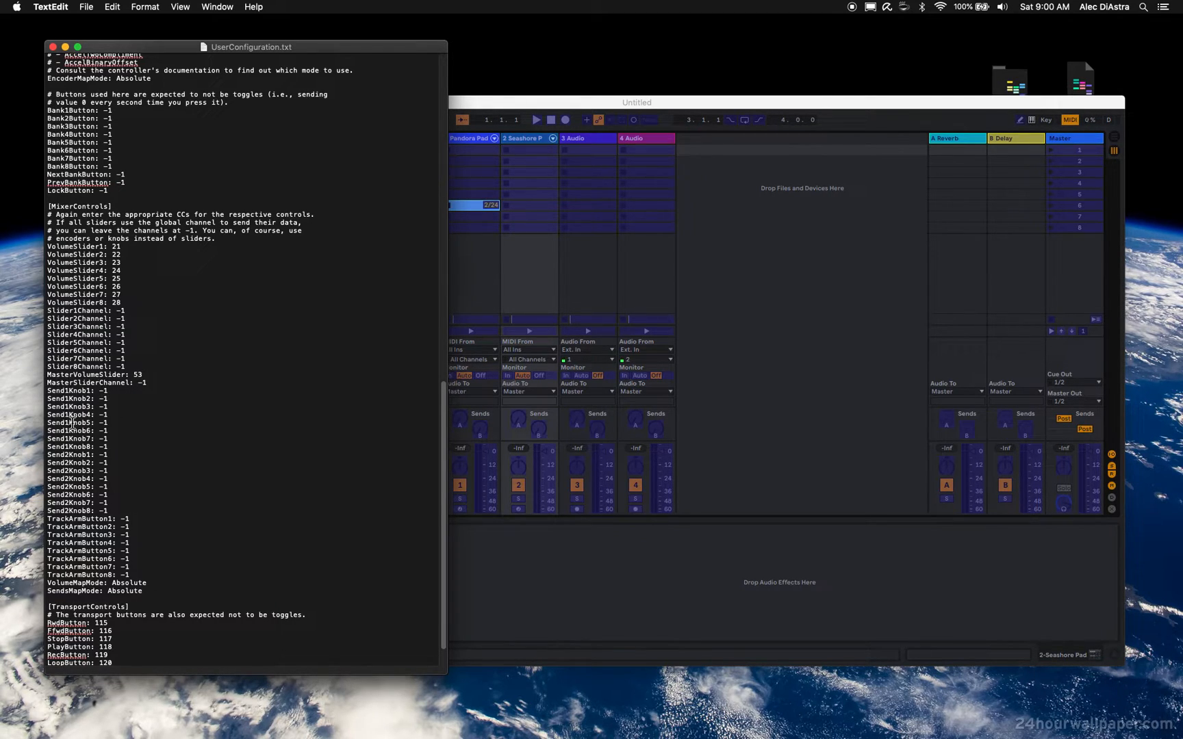
drag(147, 383, 423, 384)
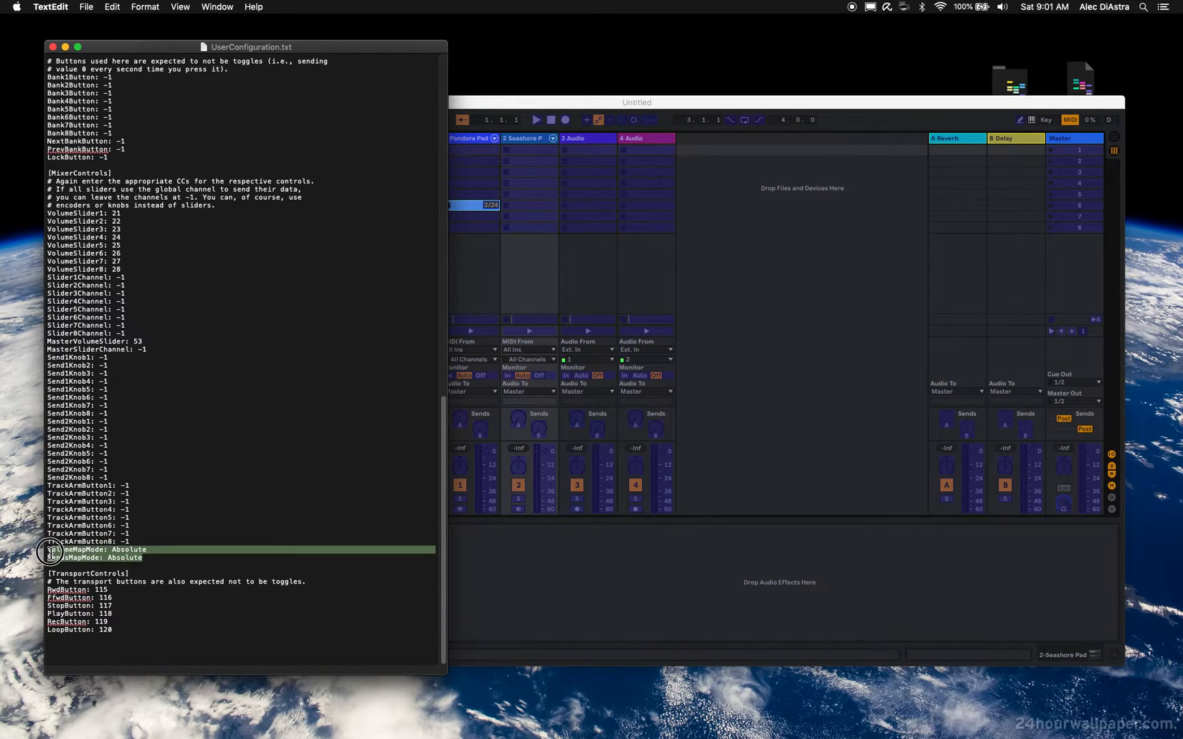
click(150, 601)
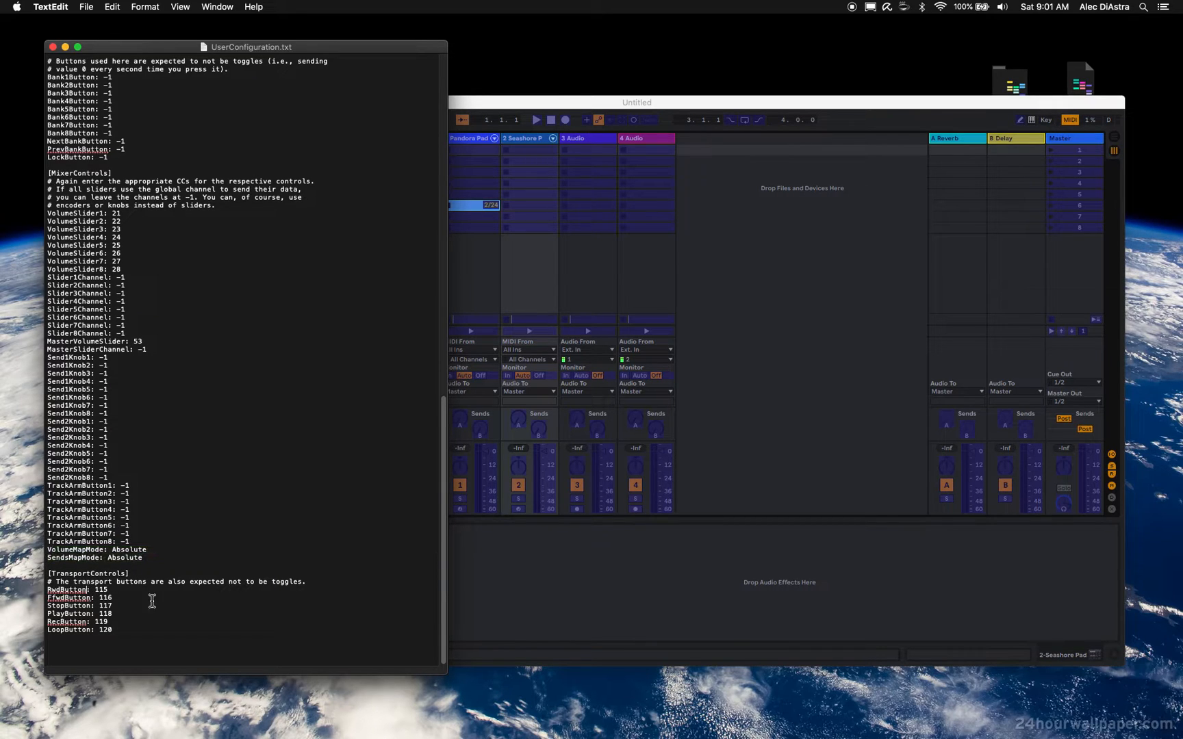
mouse_move(165, 601)
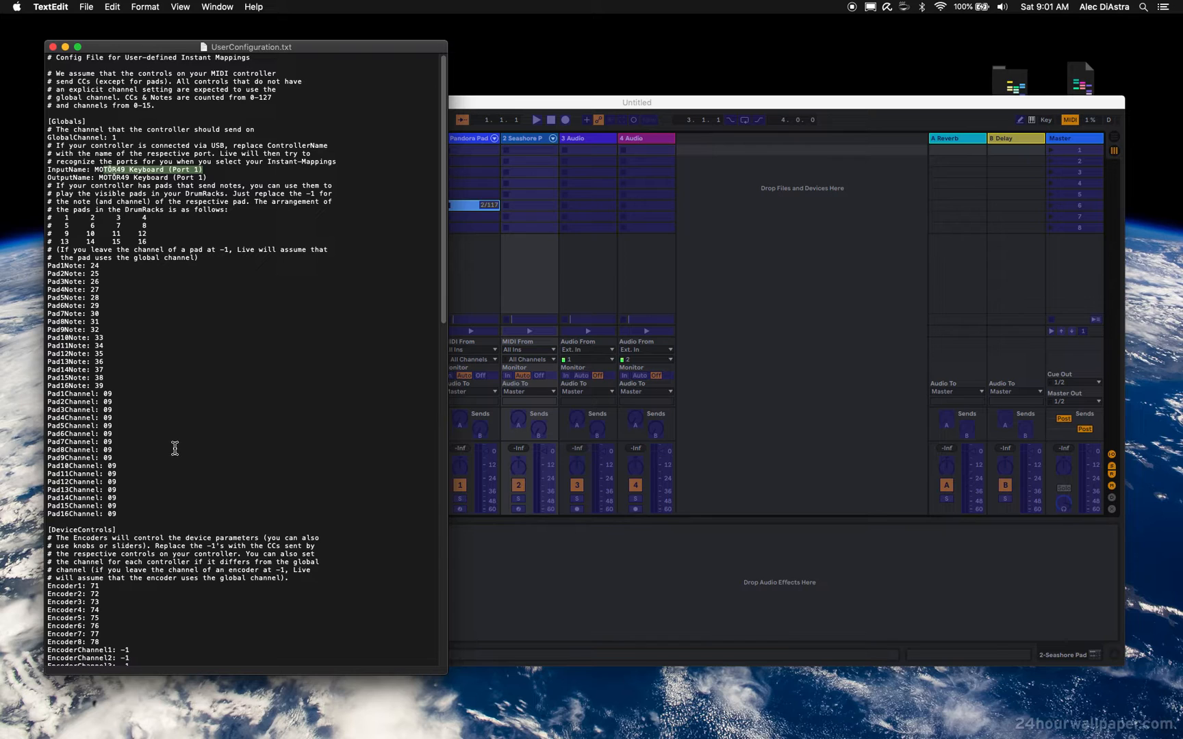
- Scroll down through the UserConfiguration.txt document
scroll(down, 3)
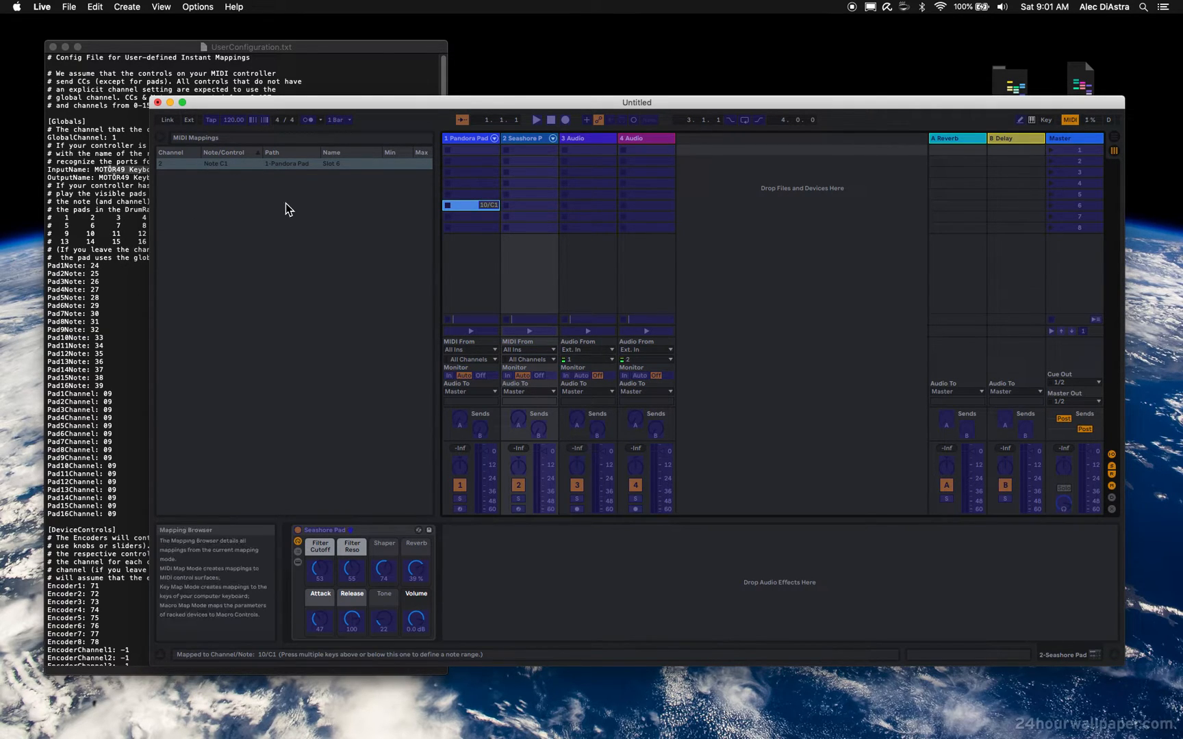
mouse_move(143, 257)
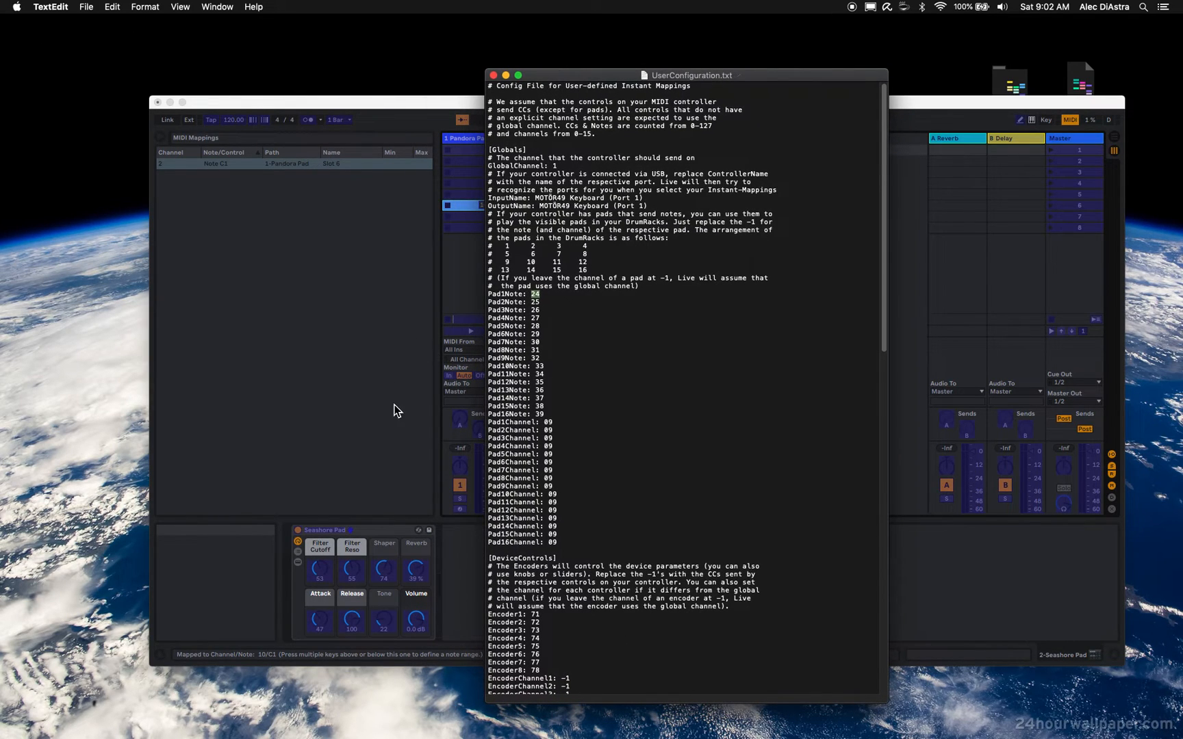
mouse_move(363, 267)
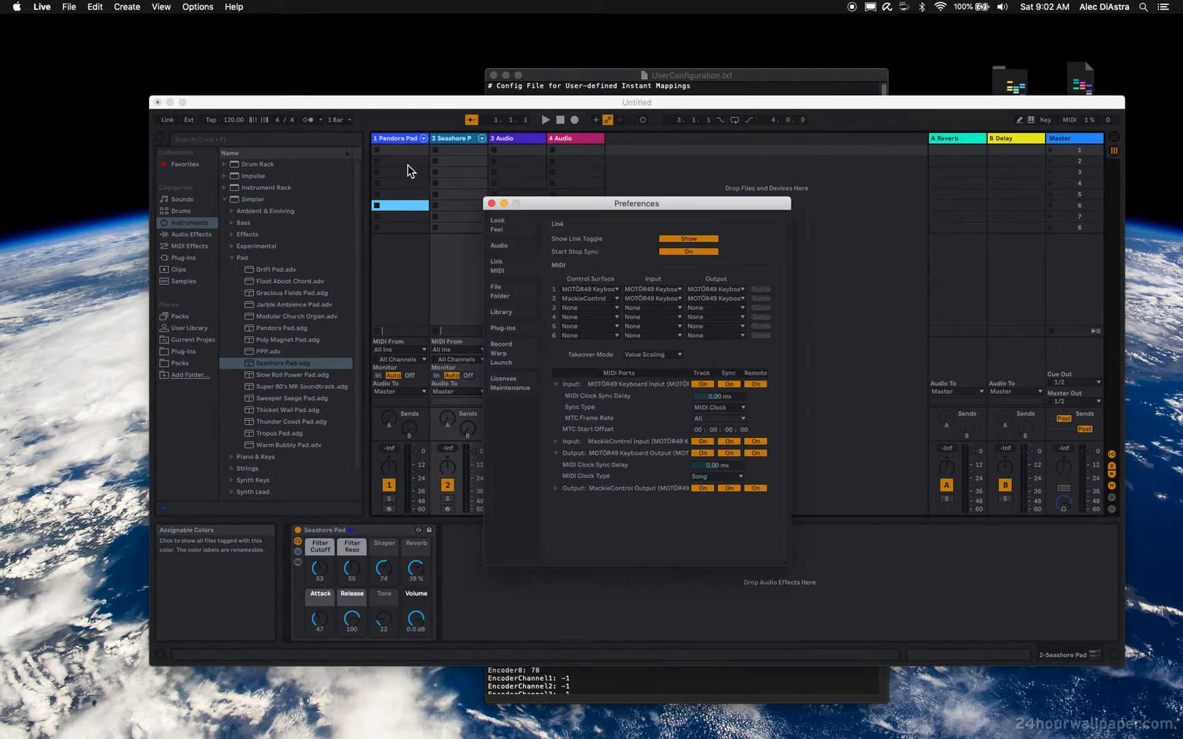
- Move the Preferences window aside and bring UserConfiguration.txt back to the front
click(588, 297)
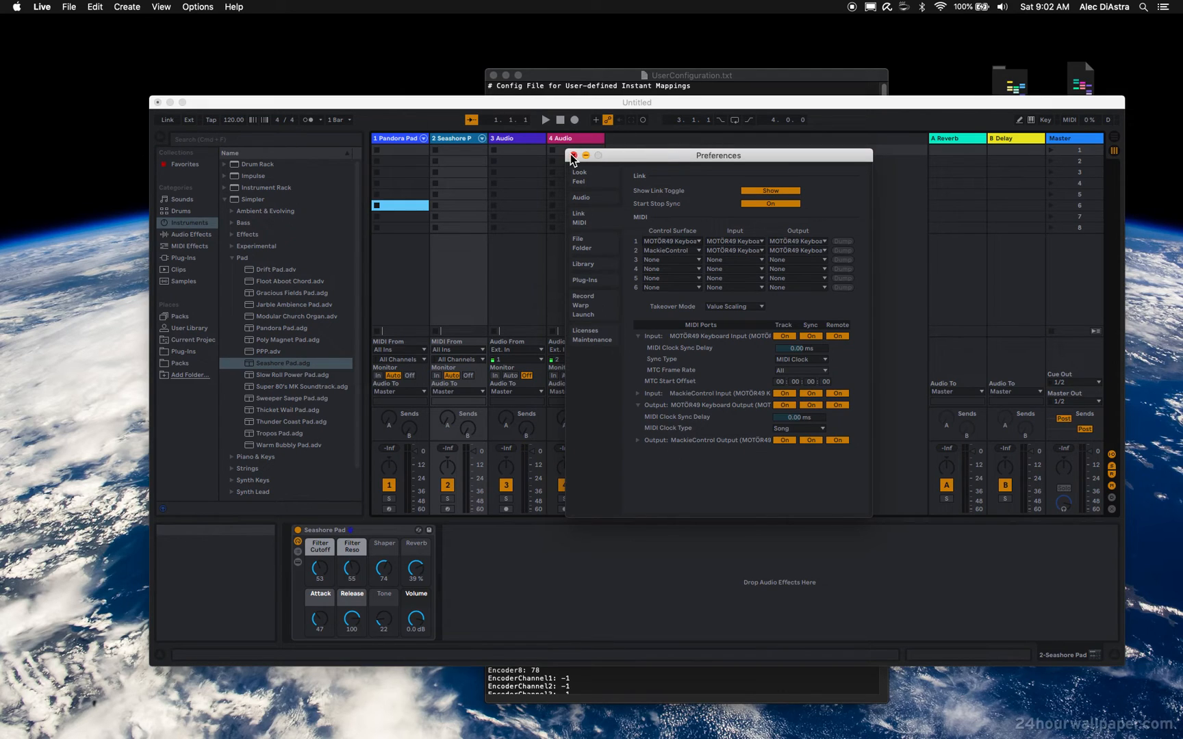
mouse_move(641, 204)
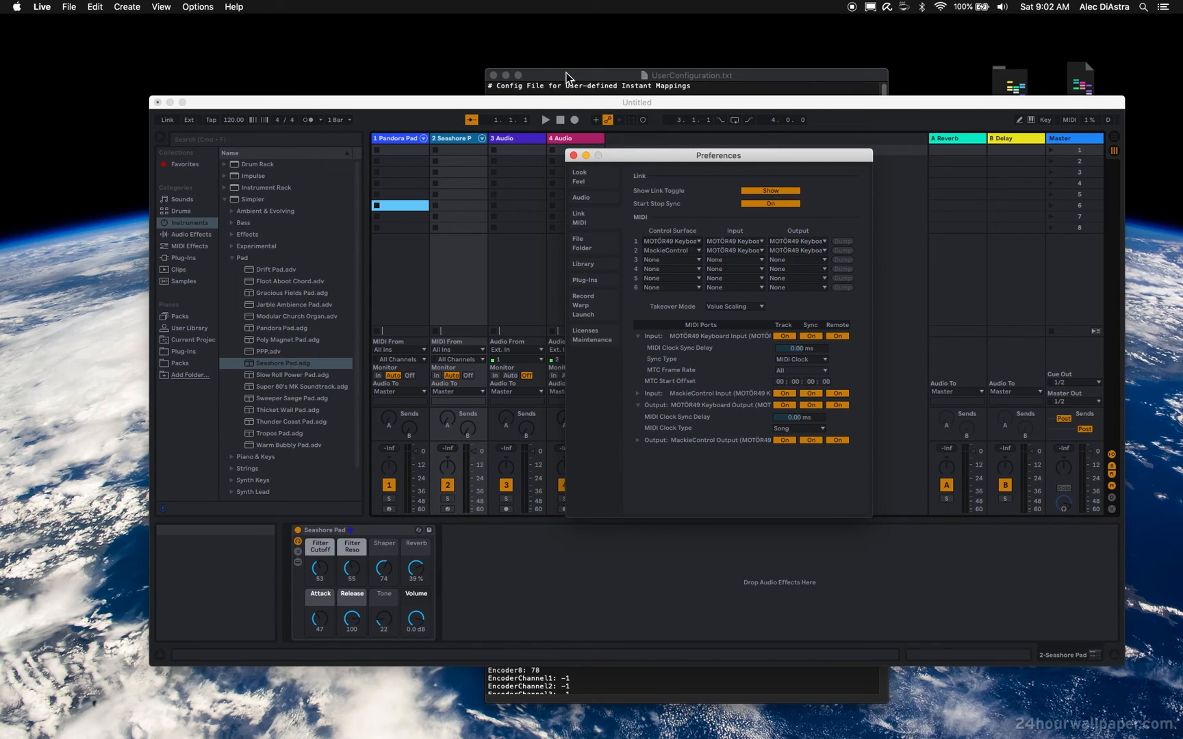
click(688, 75)
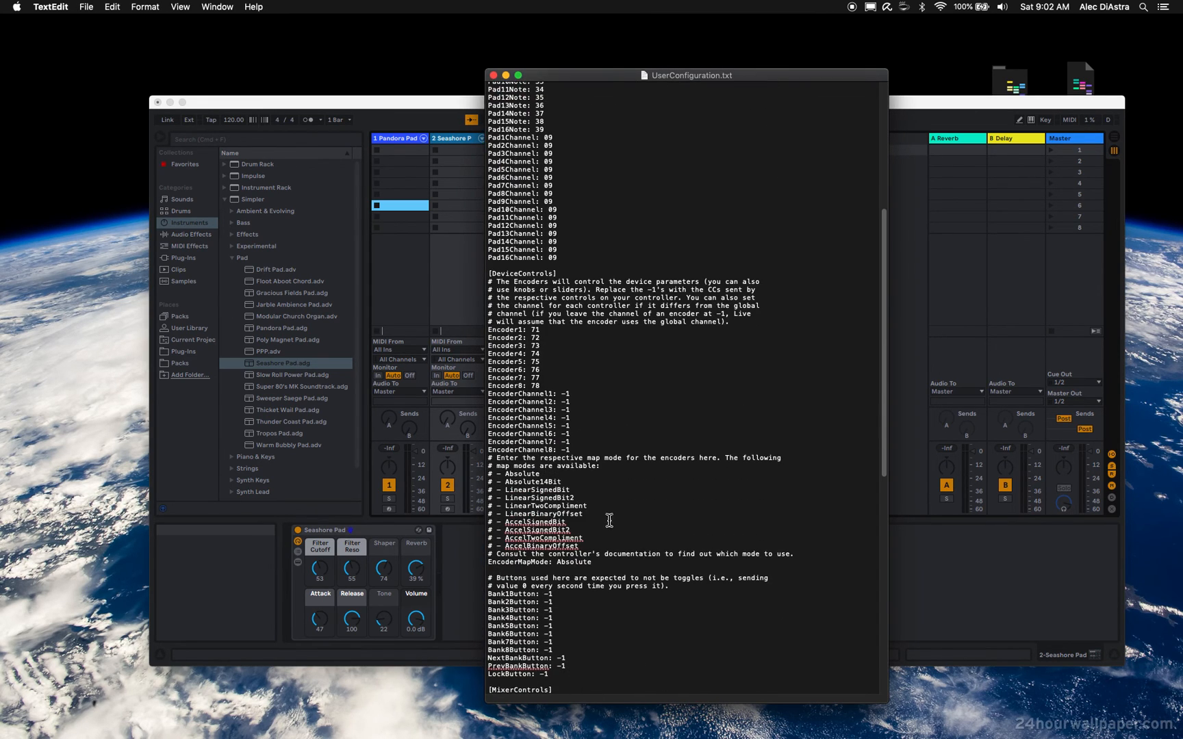